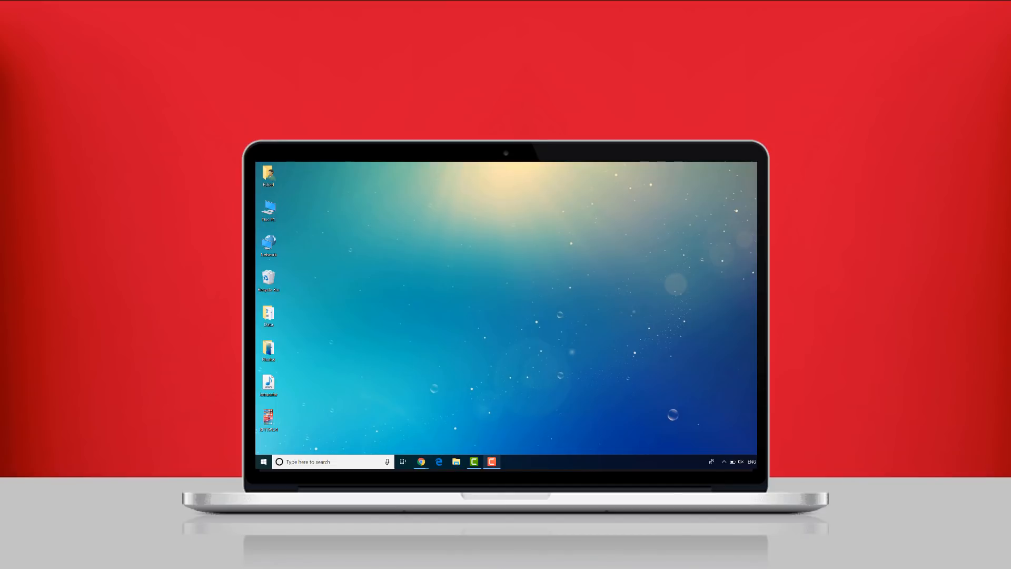
# Start the free IOTransfer 3 installer download from iotransfer.net
pyautogui.click(421, 462)
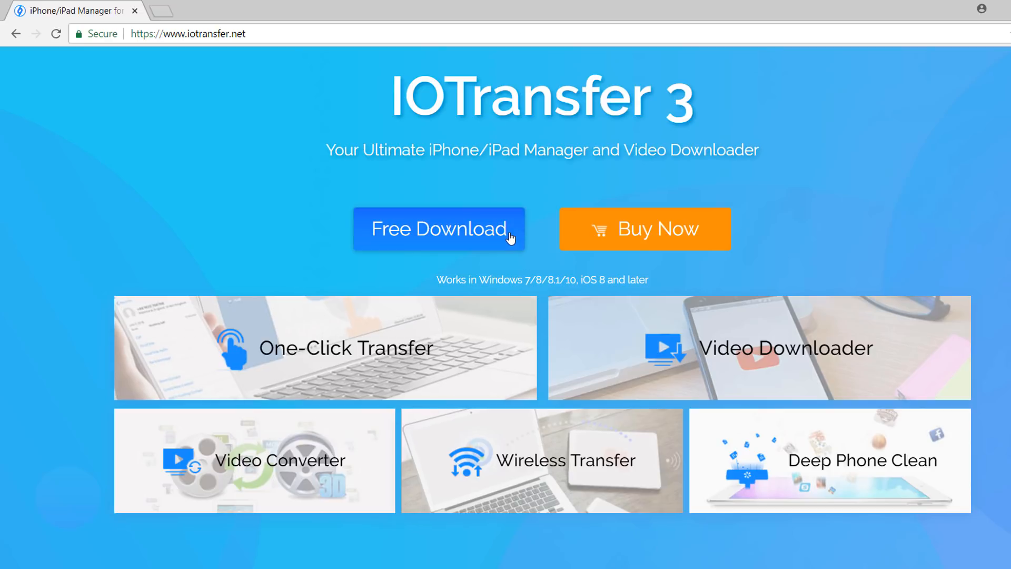
pyautogui.click(439, 228)
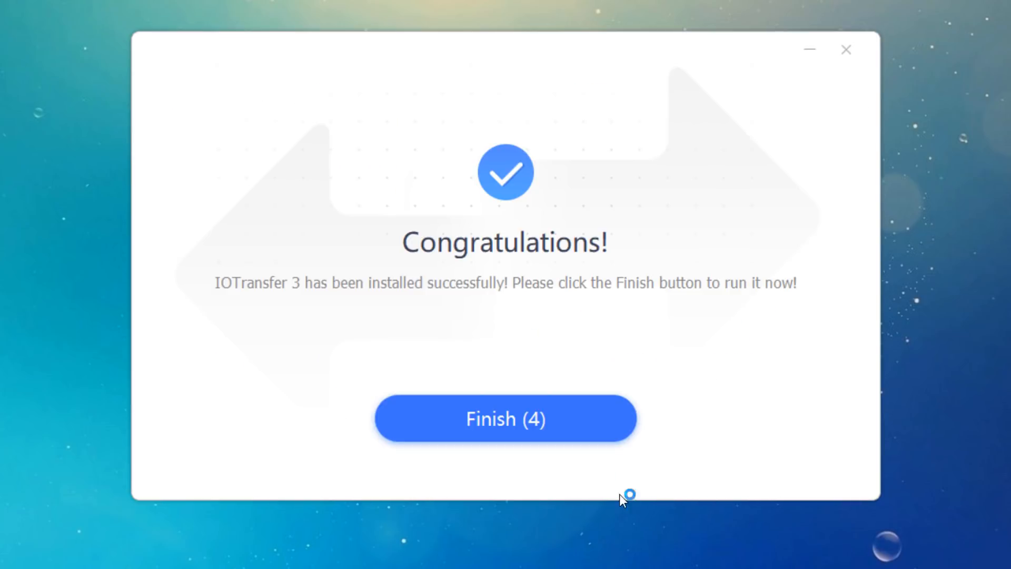
# Finish the installer's Congratulations dialog so IOTransfer 3 launches to its home screen
pyautogui.click(505, 418)
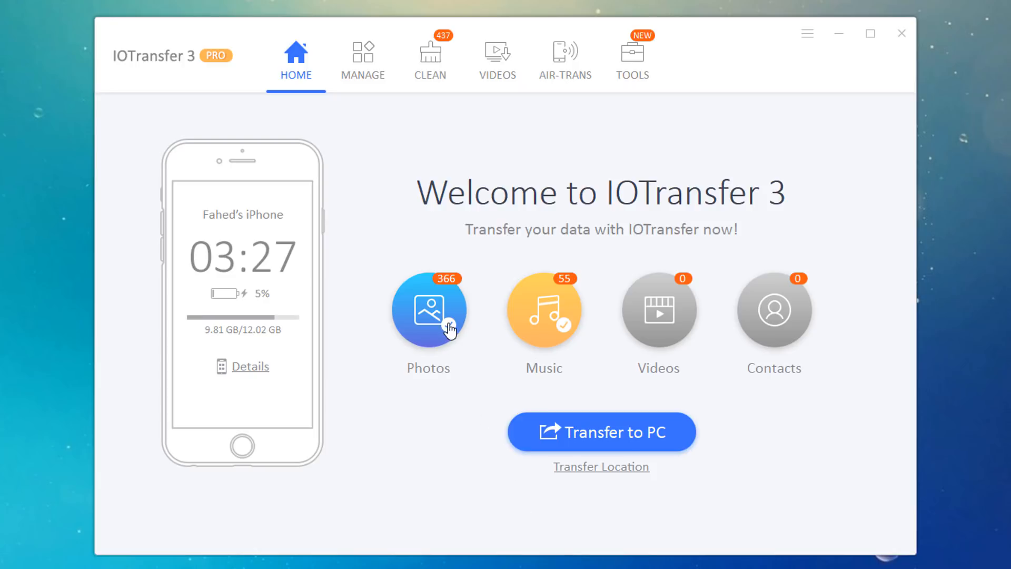
# Transfer only the iPhone's photos, excluding music, to the PC and open the Photos folder
pyautogui.click(427, 310)
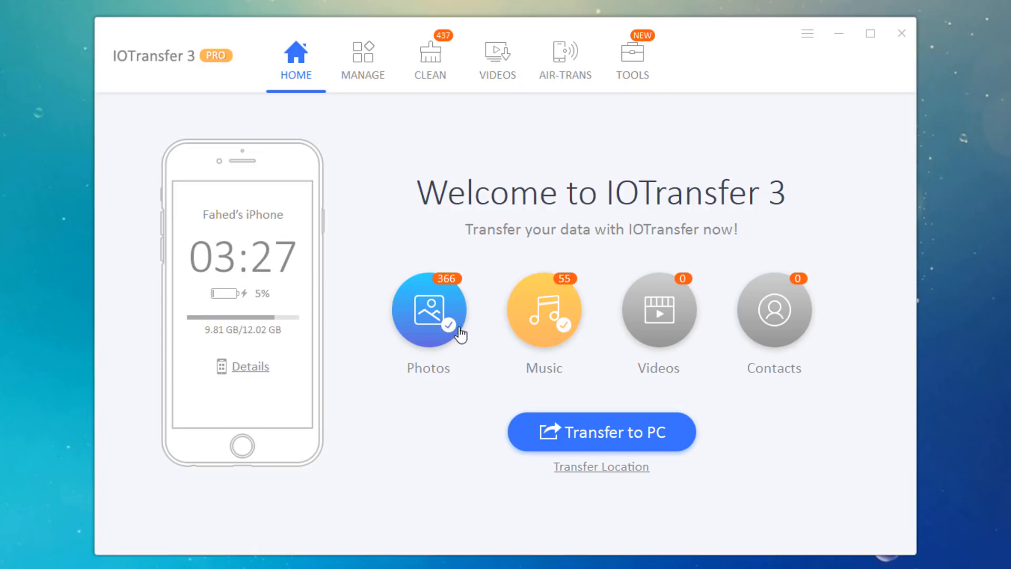
pyautogui.click(543, 310)
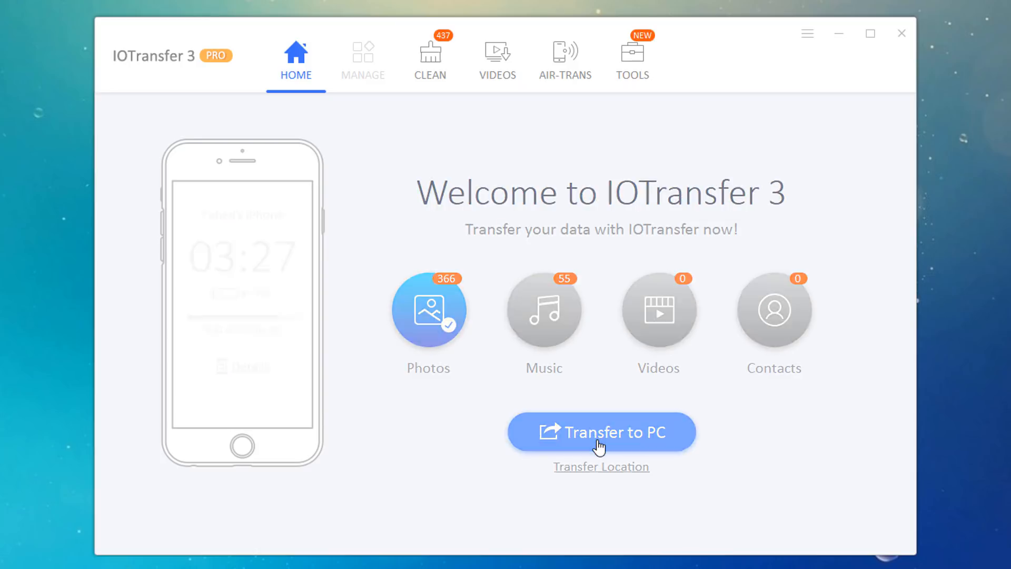
pyautogui.click(600, 432)
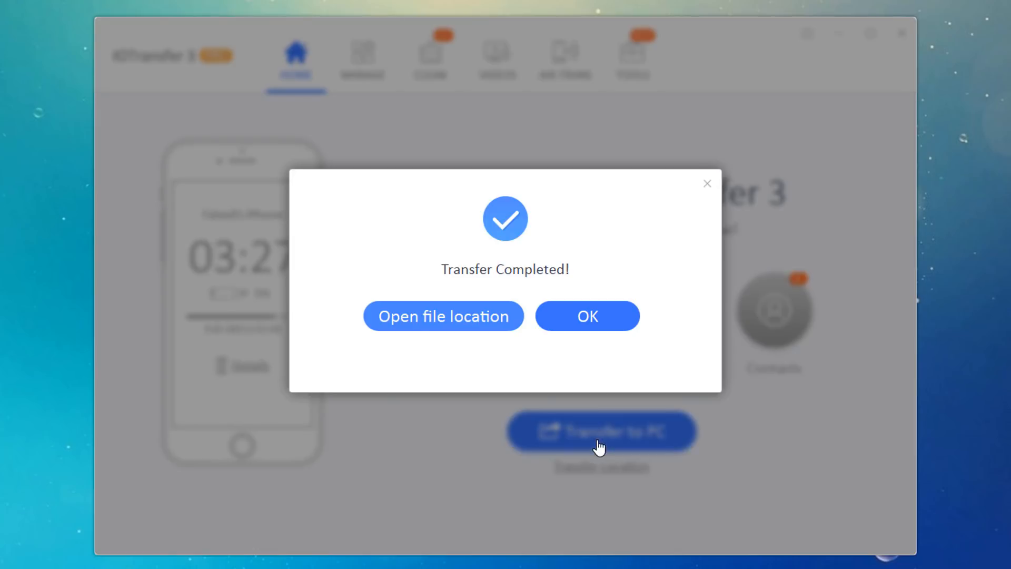
pyautogui.click(443, 316)
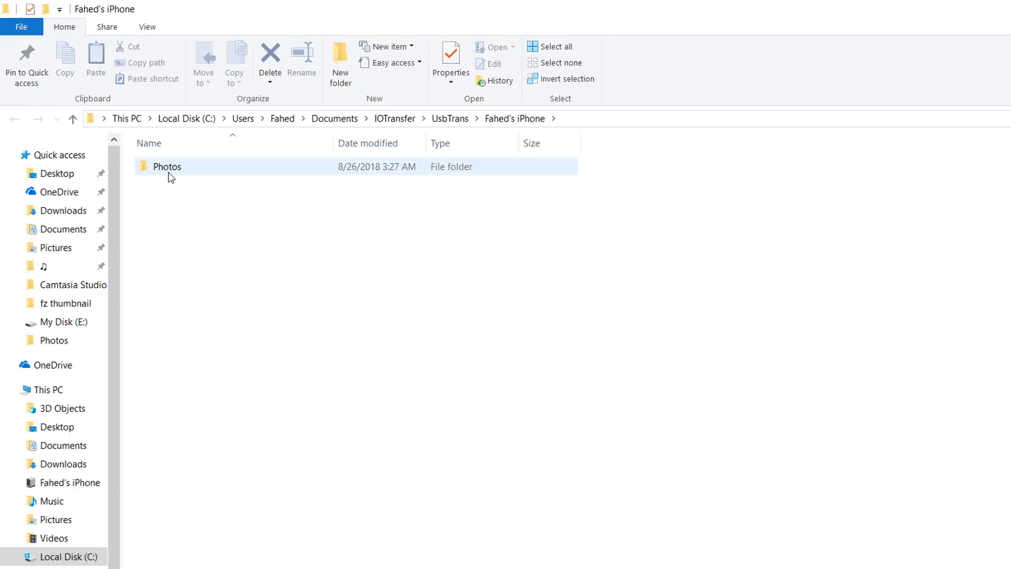
pyautogui.doubleClick(166, 167)
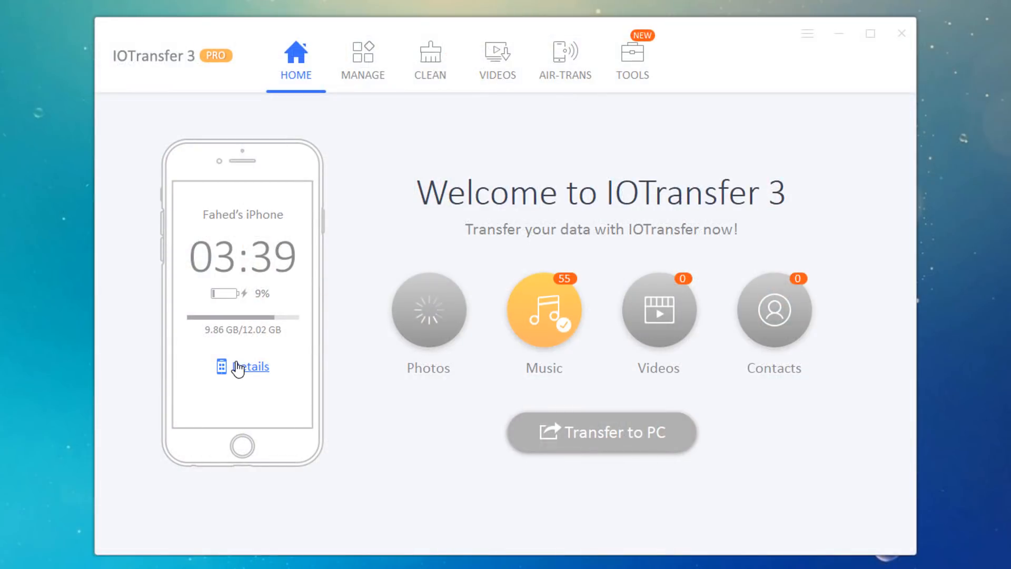
pyautogui.click(250, 367)
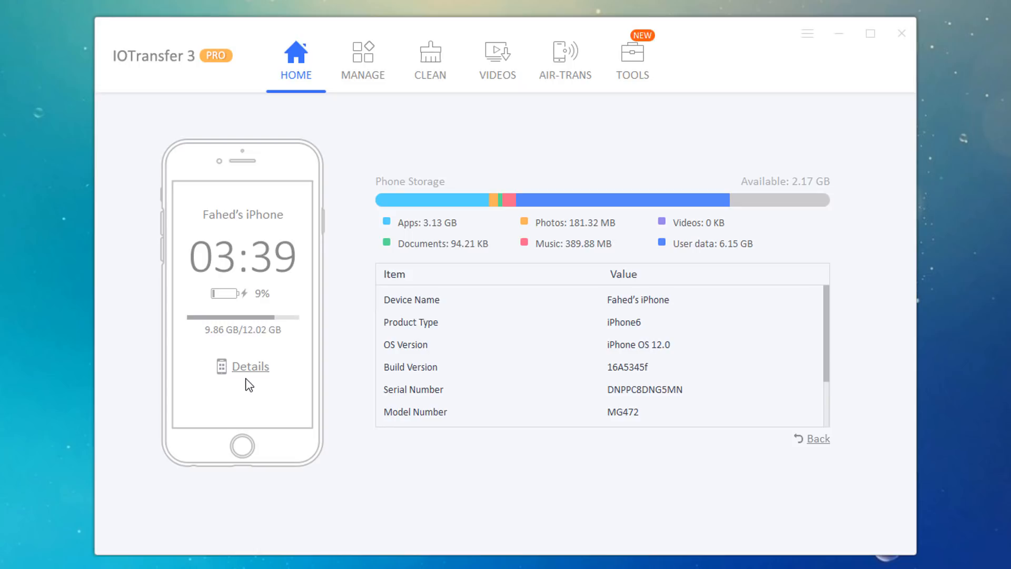
pyautogui.click(817, 439)
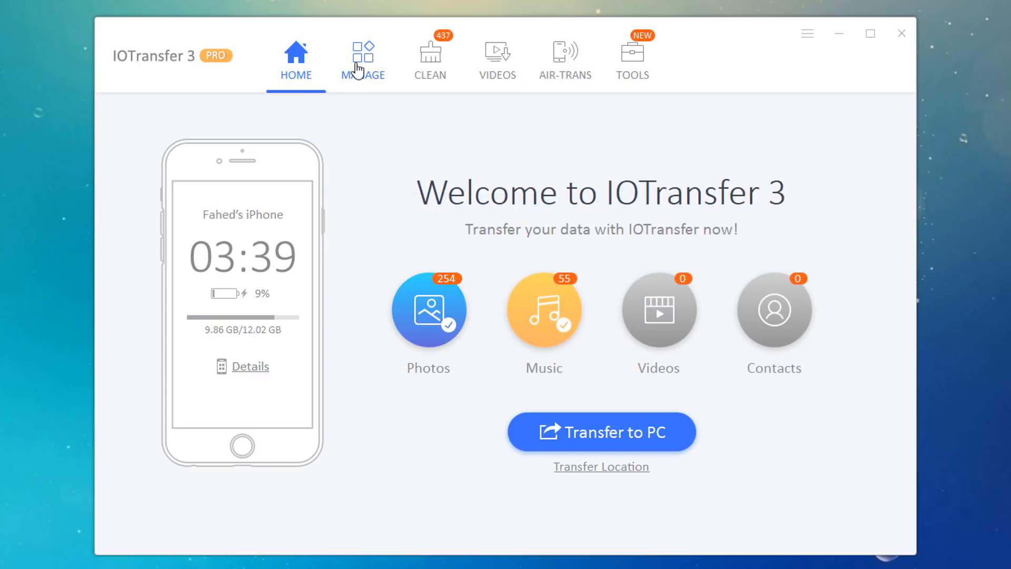
# Export ten photos from MANAGE > Photos into a new 'pics' folder and confirm success
pyautogui.click(362, 58)
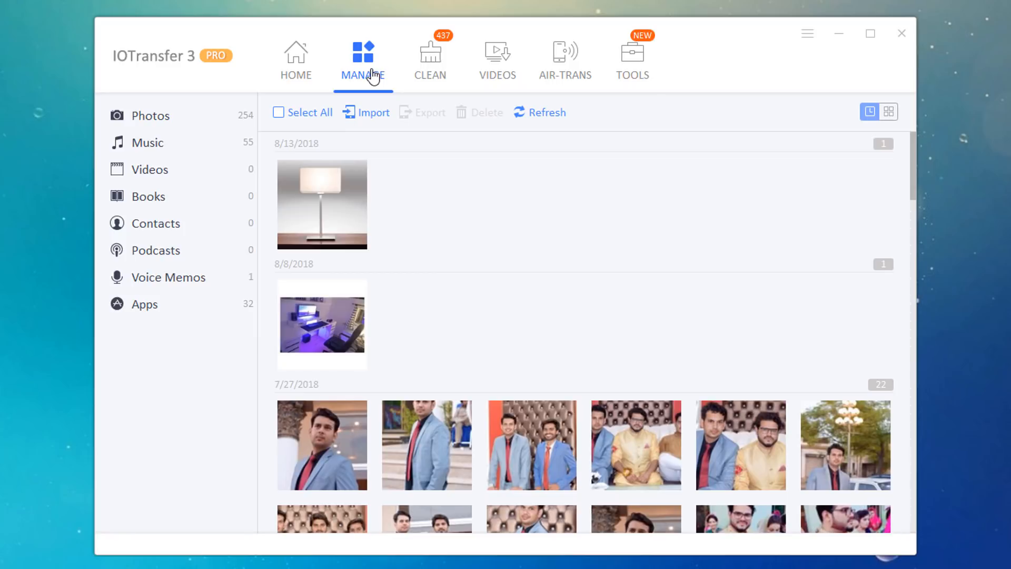
pyautogui.click(302, 112)
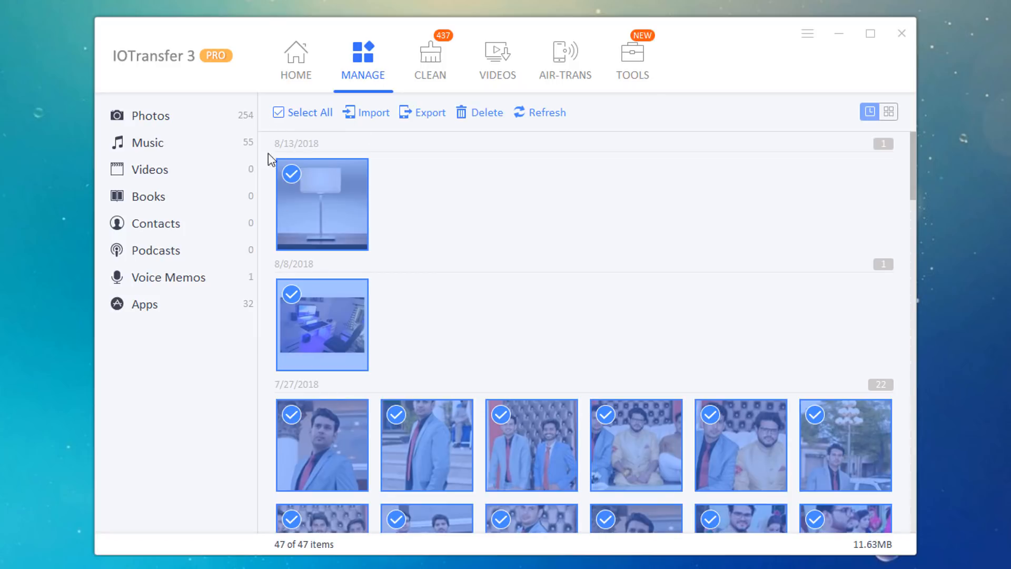
pyautogui.click(300, 112)
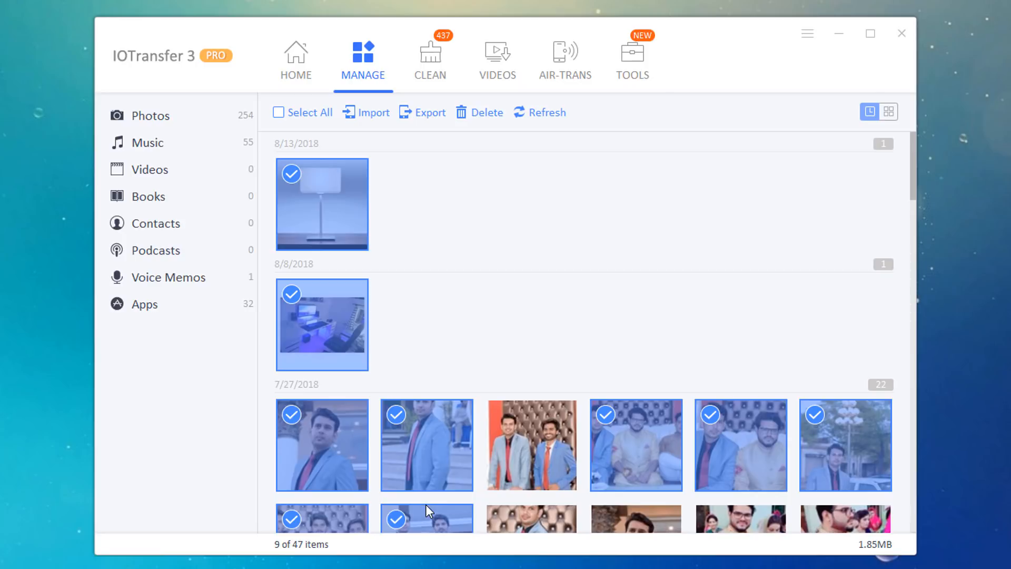
pyautogui.click(422, 112)
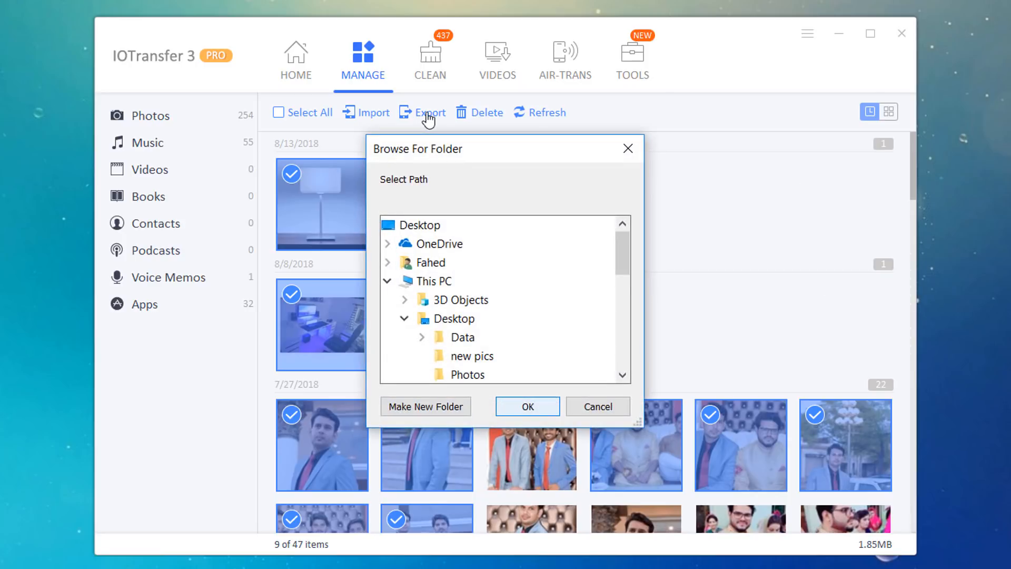
pyautogui.click(425, 406)
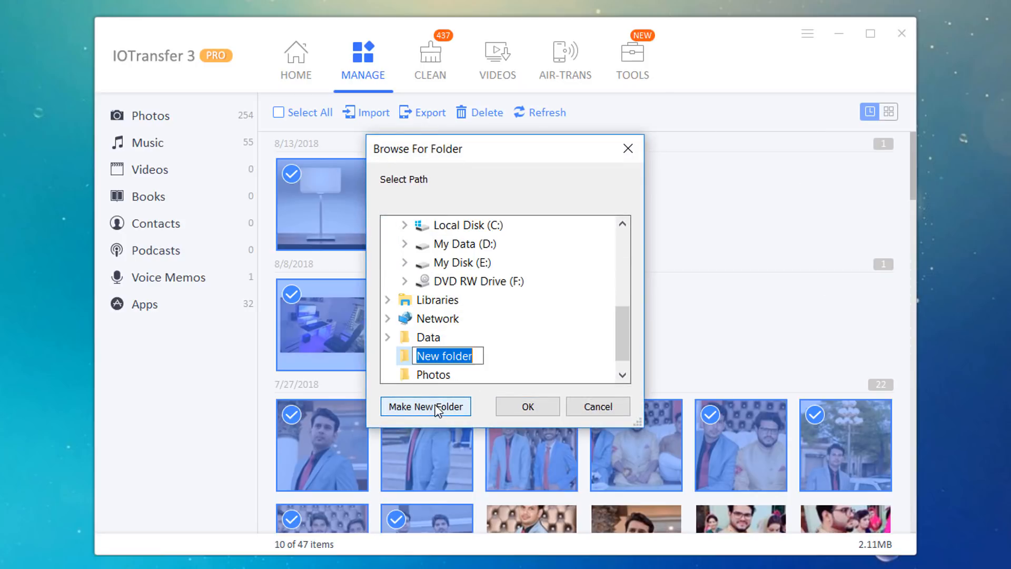
pyautogui.write('pics')
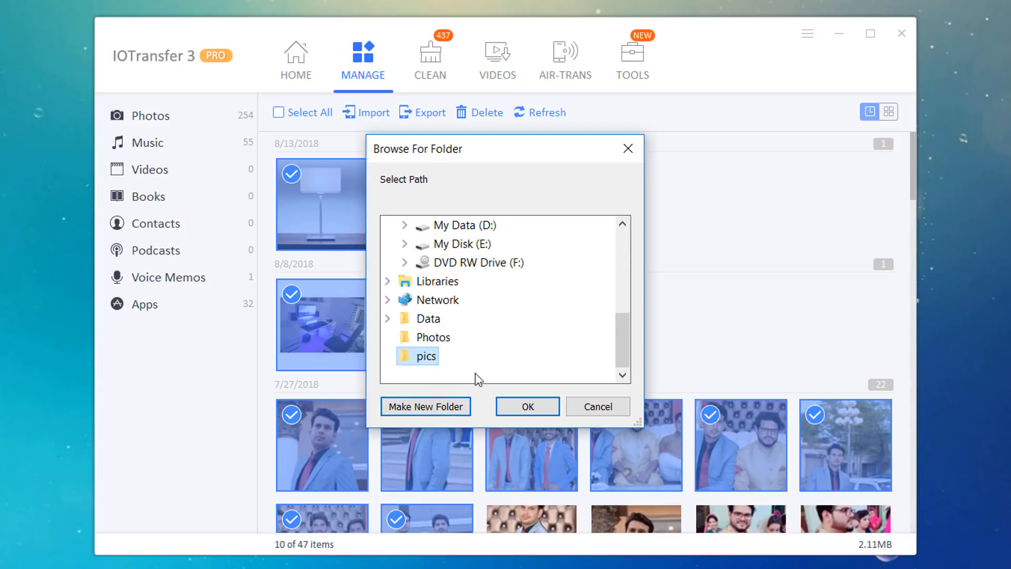
pyautogui.click(527, 406)
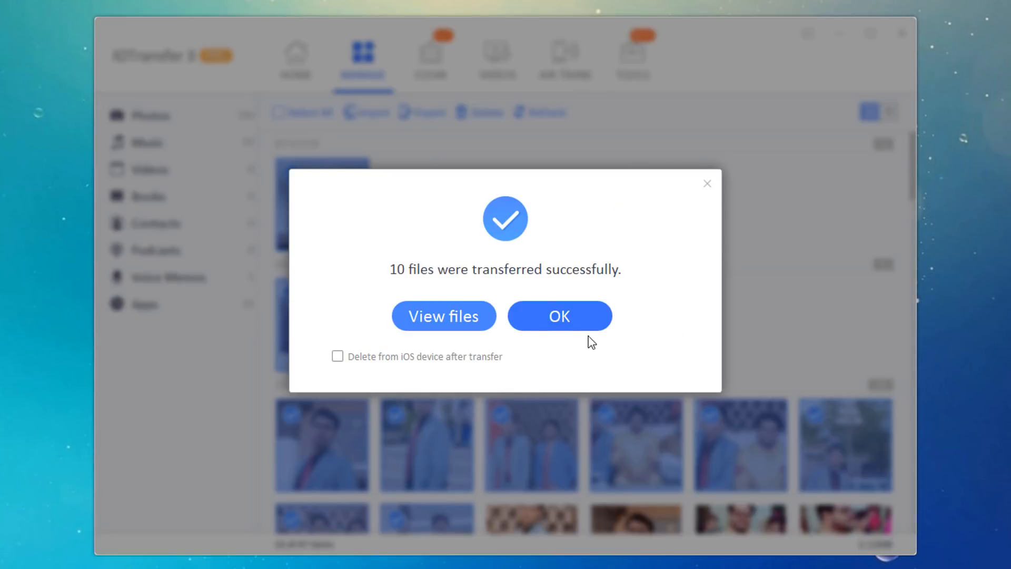
pyautogui.click(558, 316)
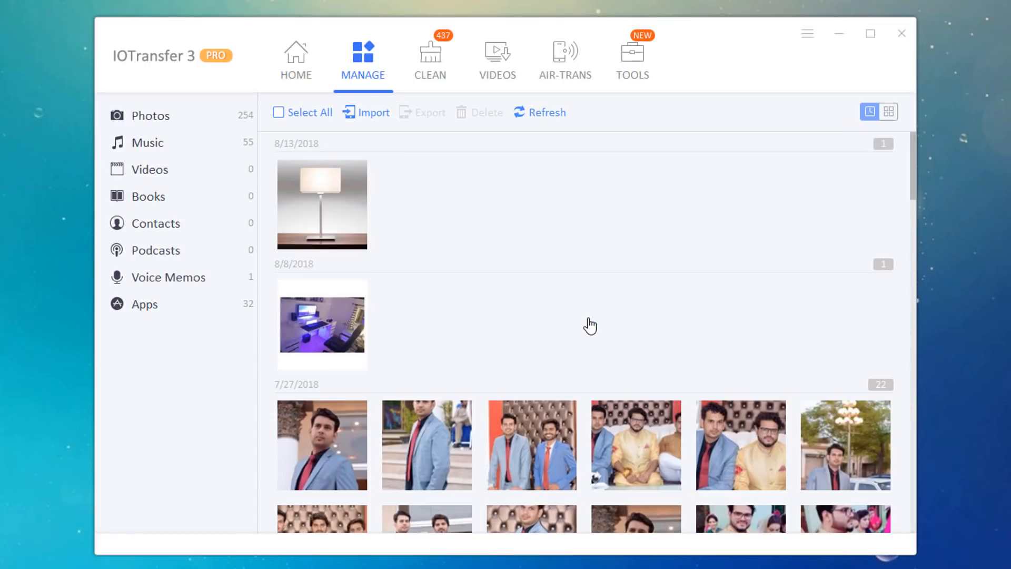
pyautogui.moveTo(488, 258)
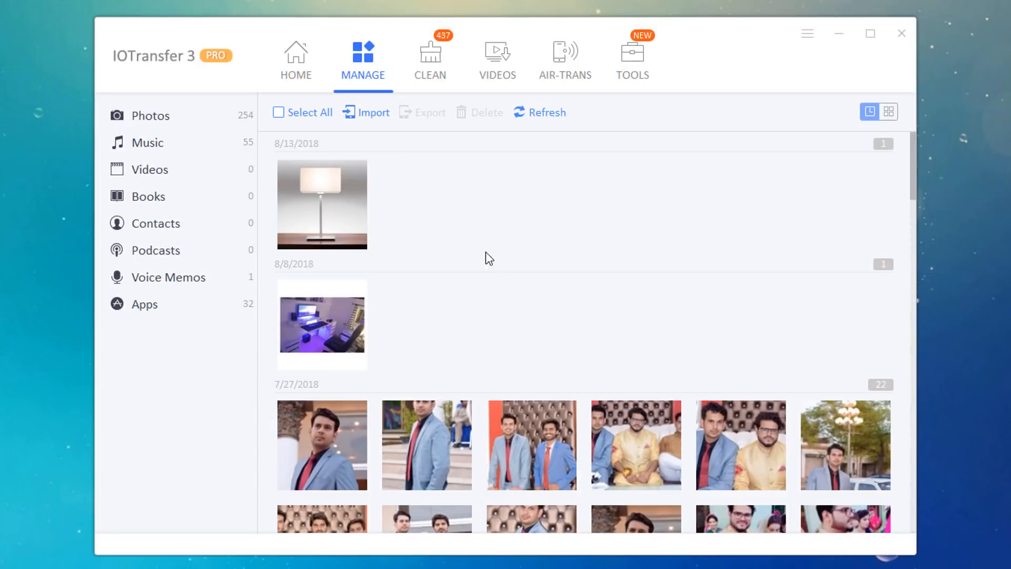
# Import twelve PC pictures into the iPhone's photo albums, then show the Music library
pyautogui.click(365, 113)
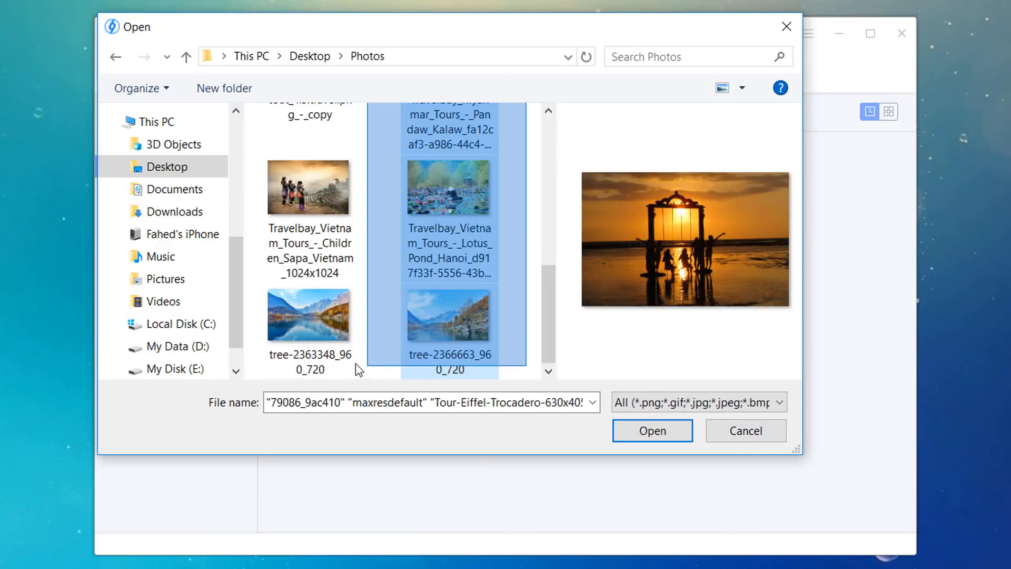
pyautogui.click(652, 430)
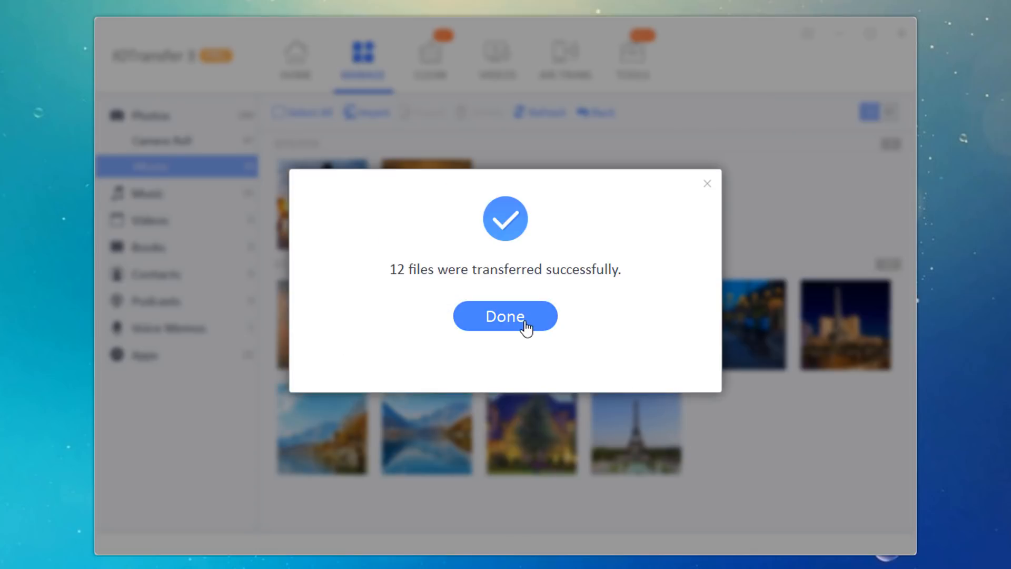
pyautogui.click(505, 316)
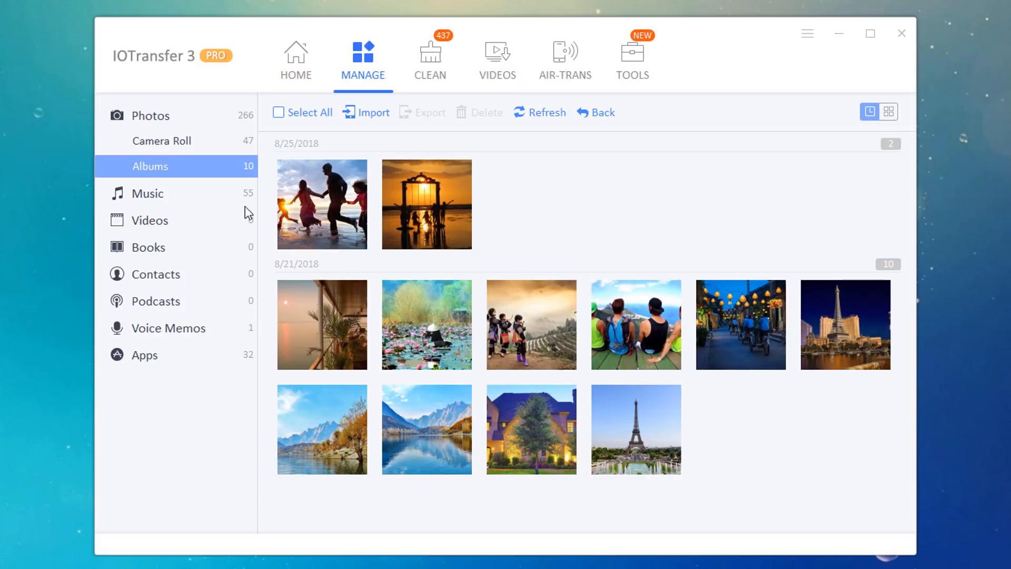
pyautogui.click(146, 193)
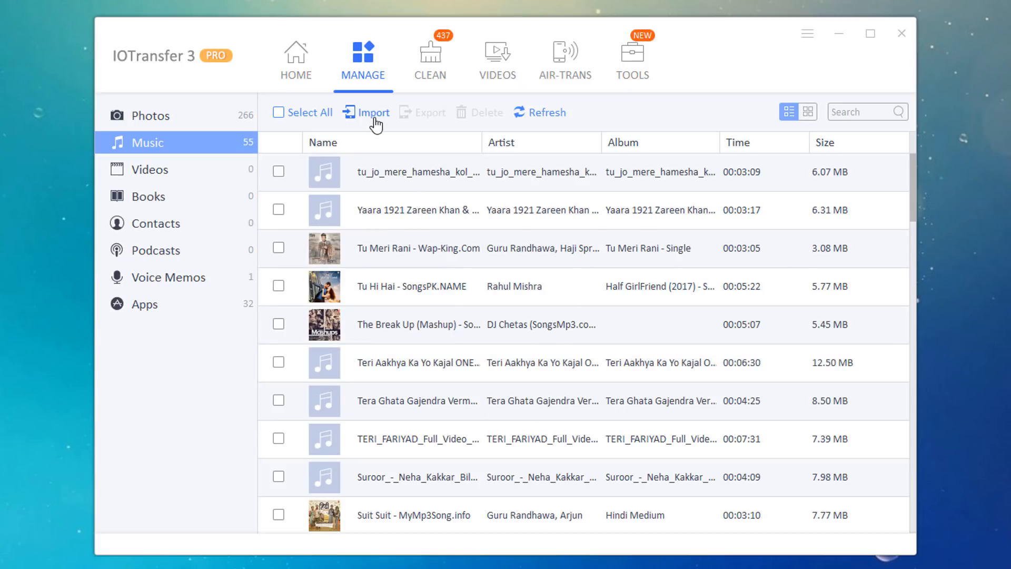
# Import songs from Downloads > Music, raising the music count to 60, then view Videos
pyautogui.click(366, 112)
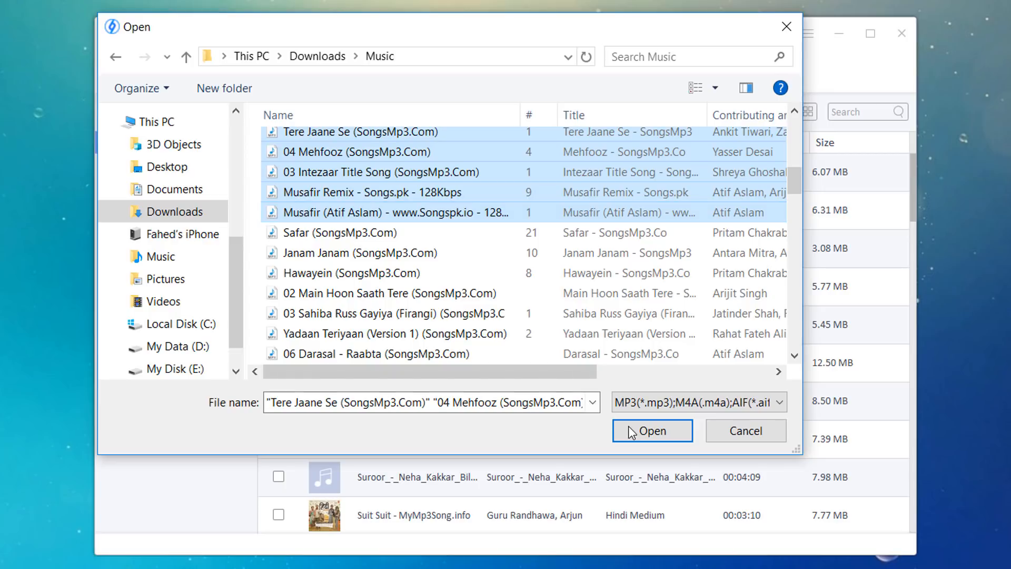
pyautogui.click(652, 430)
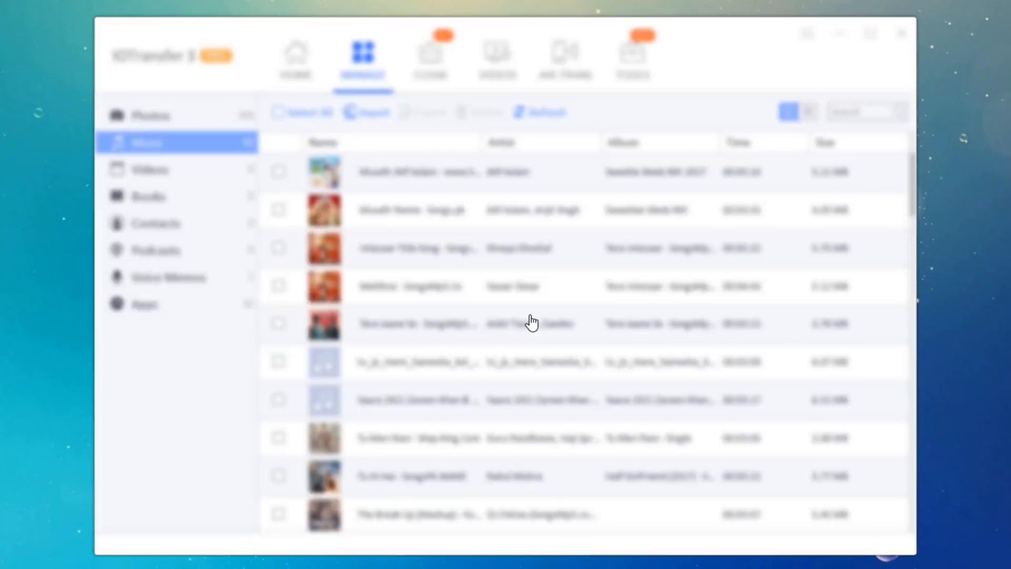
pyautogui.click(150, 169)
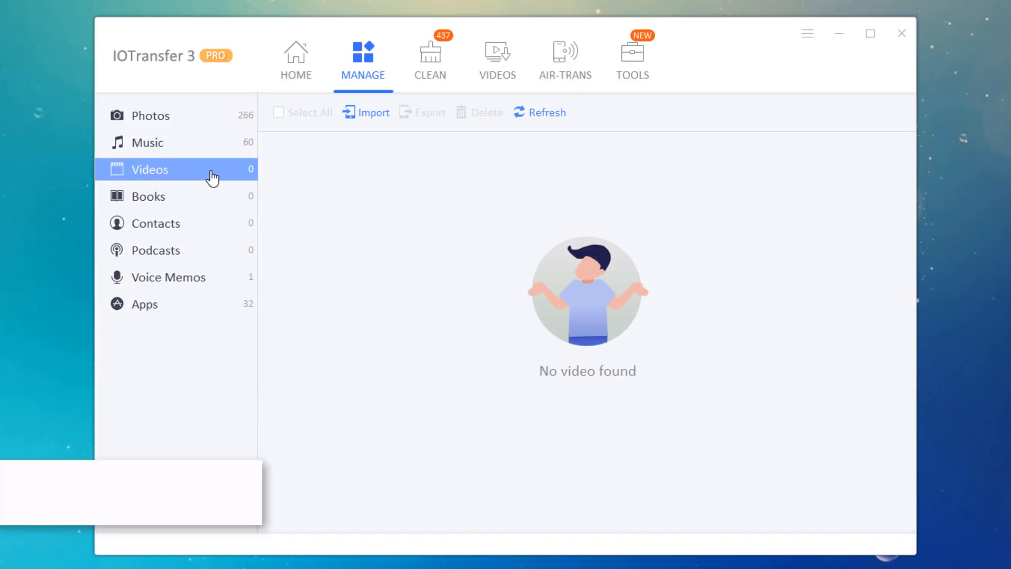
pyautogui.click(430, 58)
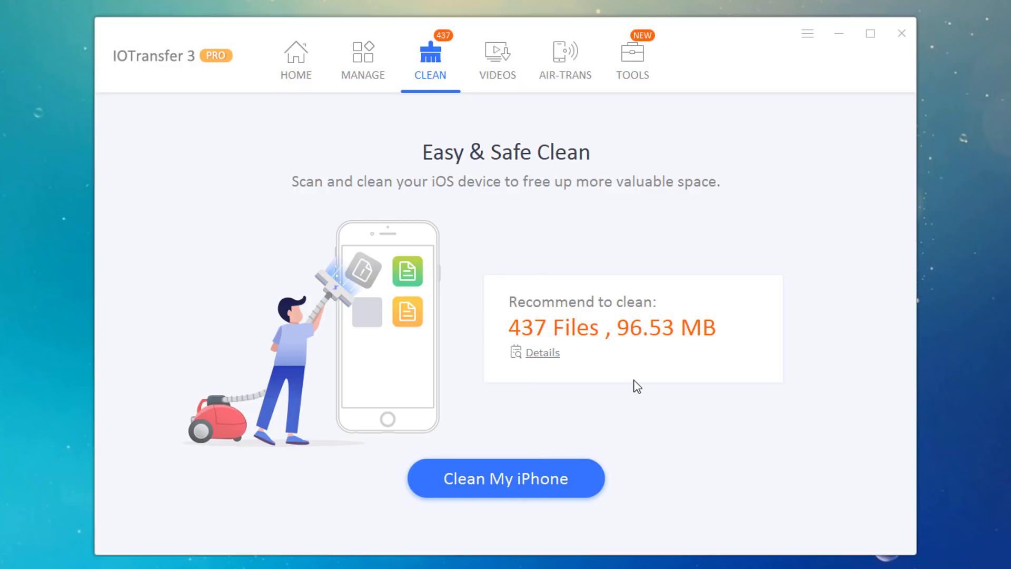
# Run two iPhone junk cleanups removing 436 then 23 files, 107.59 MB in total
pyautogui.click(505, 478)
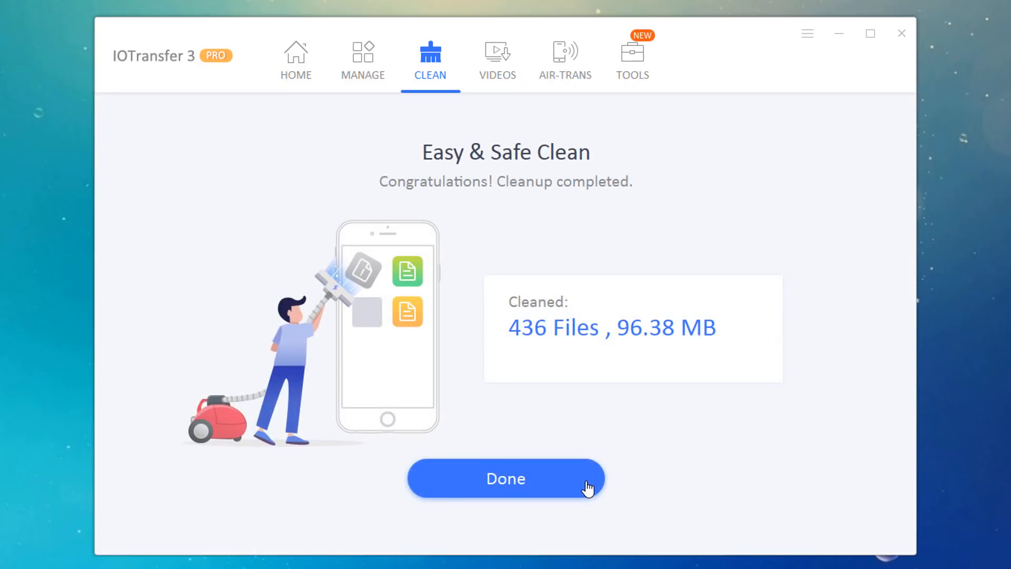
pyautogui.click(505, 479)
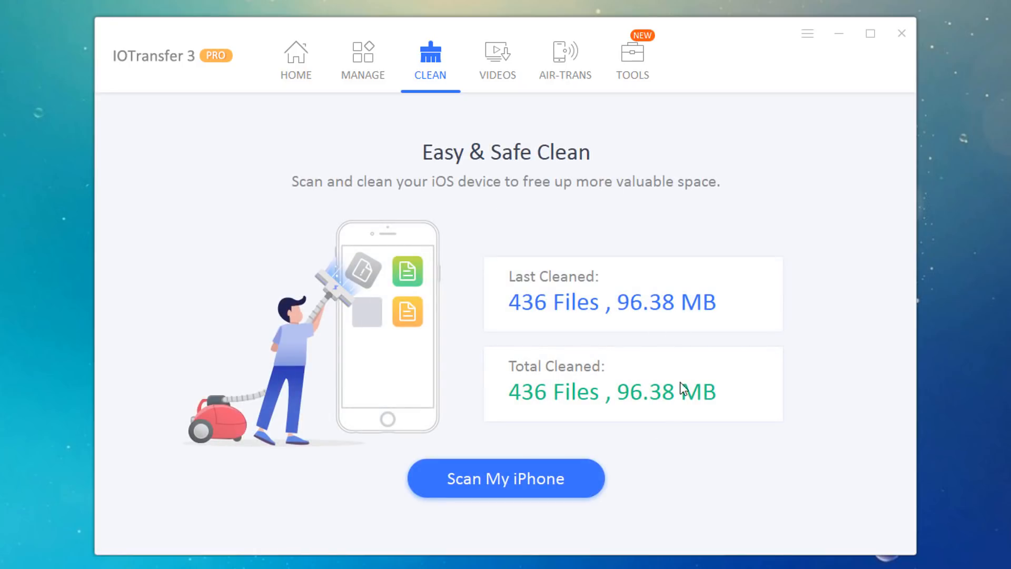
pyautogui.moveTo(630, 447)
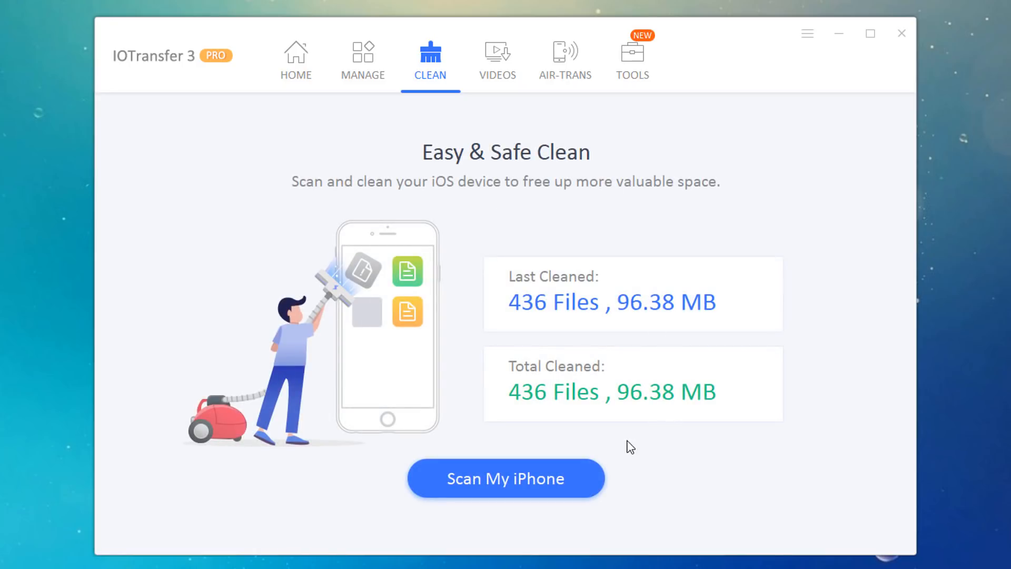
pyautogui.moveTo(592, 502)
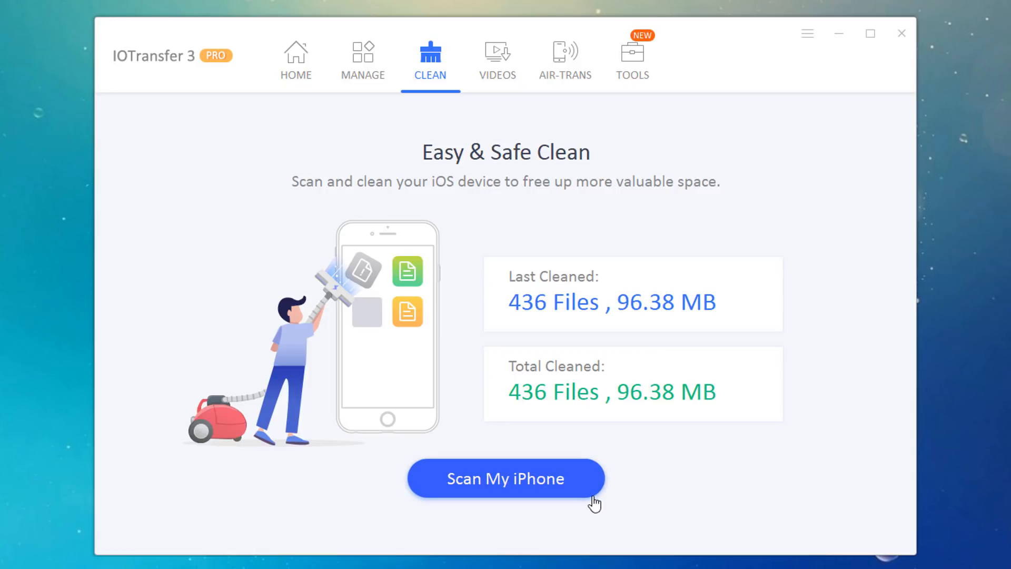
pyautogui.click(505, 479)
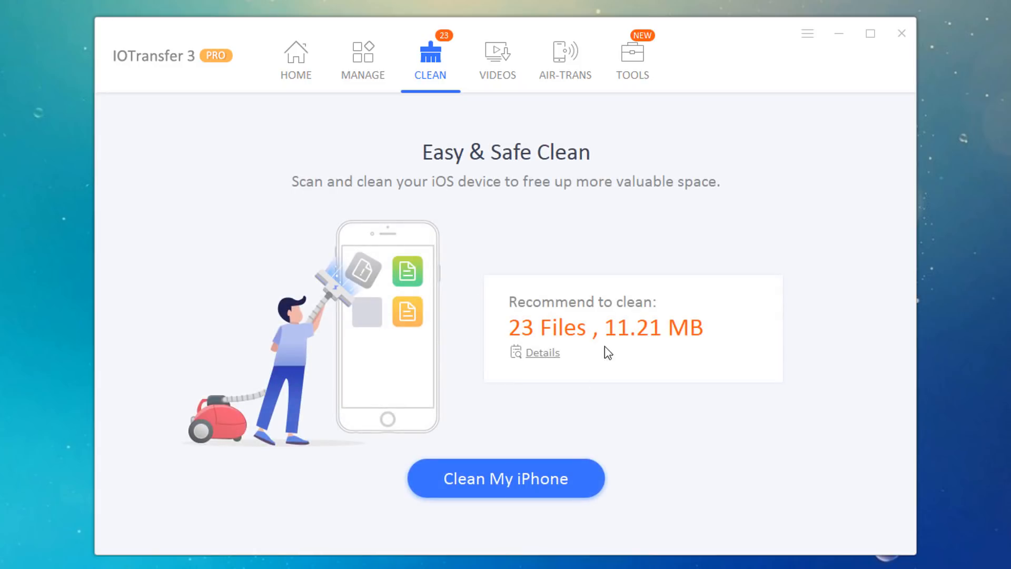
pyautogui.click(506, 478)
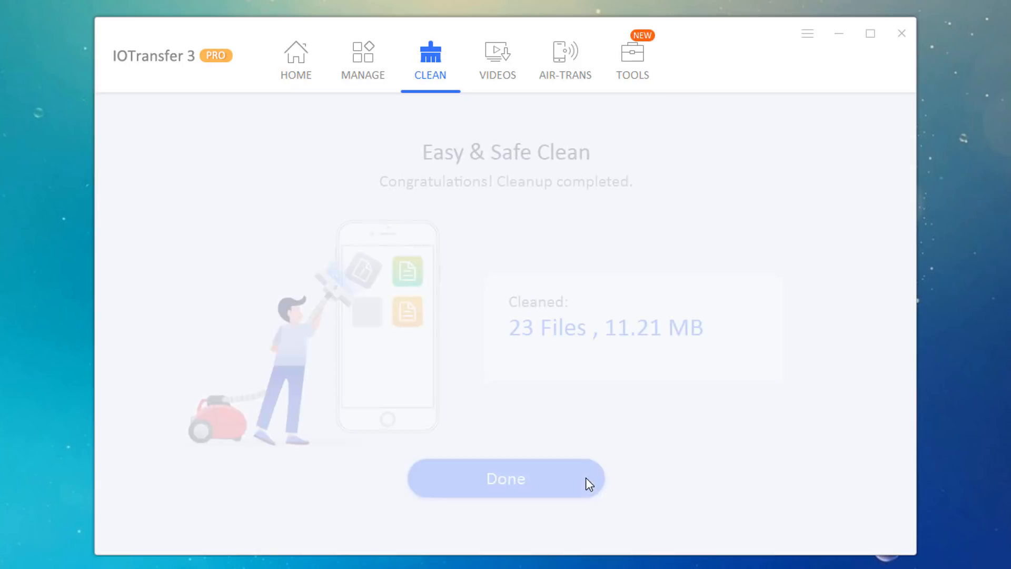
pyautogui.click(505, 478)
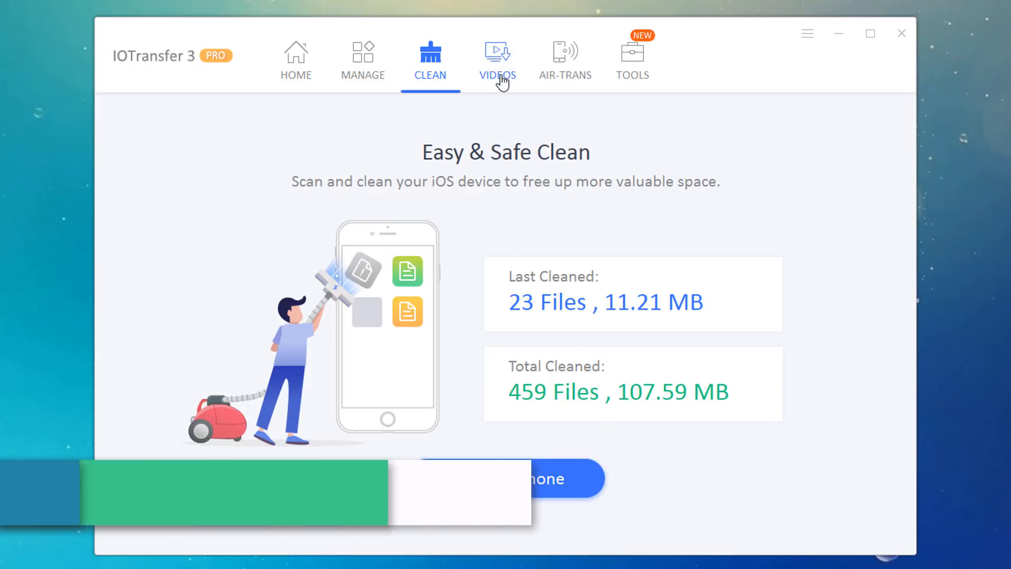
# Show the Videos Downloader listing YouTube, Twitch and Twitter, with no URL entered yet
pyautogui.click(497, 58)
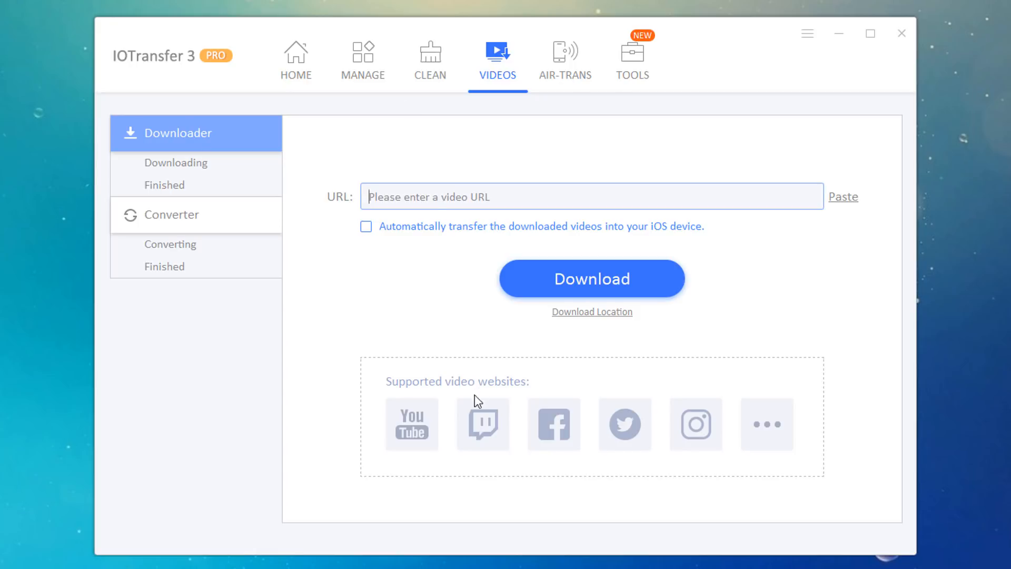
pyautogui.moveTo(483, 425)
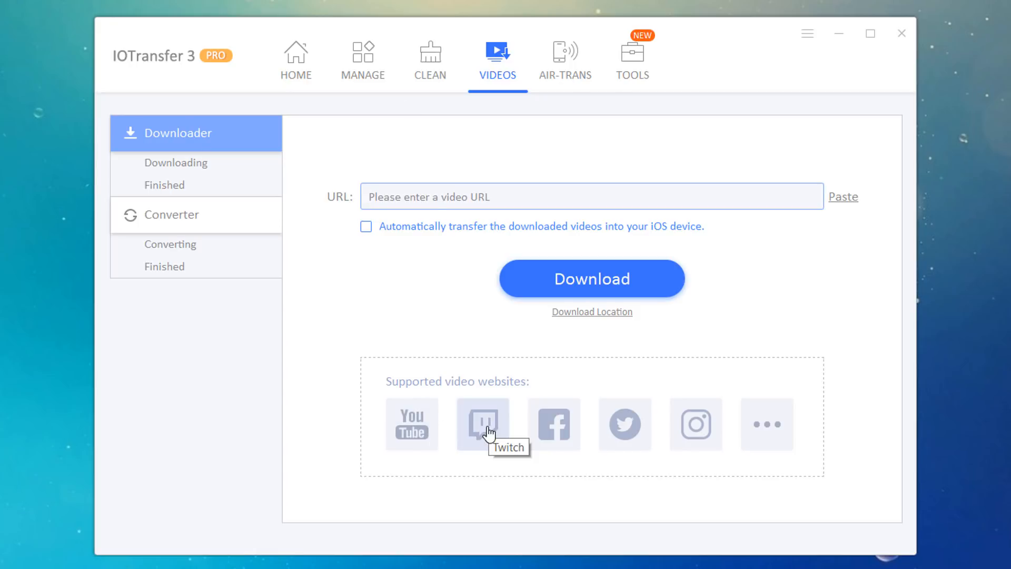
pyautogui.moveTo(658, 433)
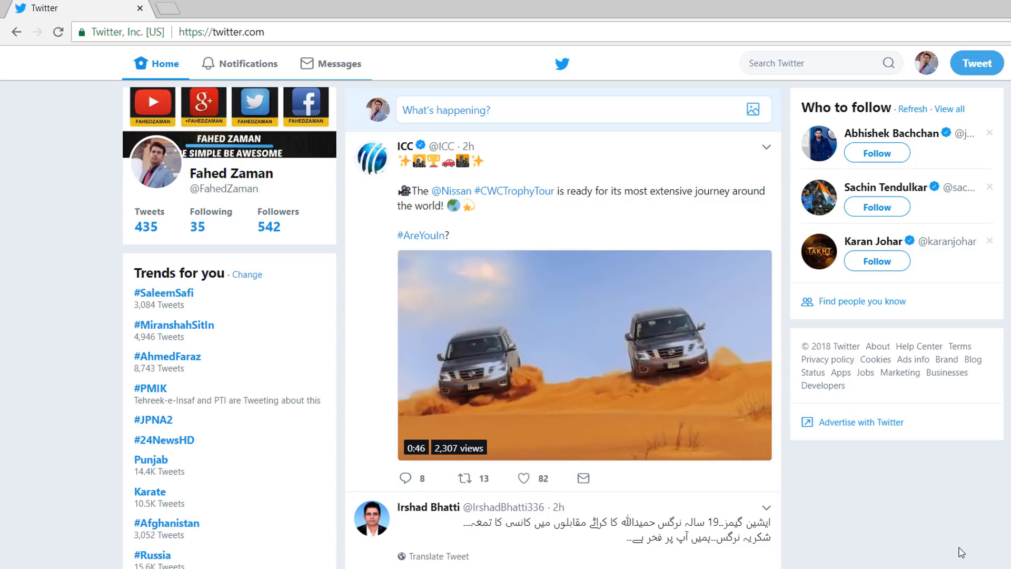
pyautogui.click(584, 353)
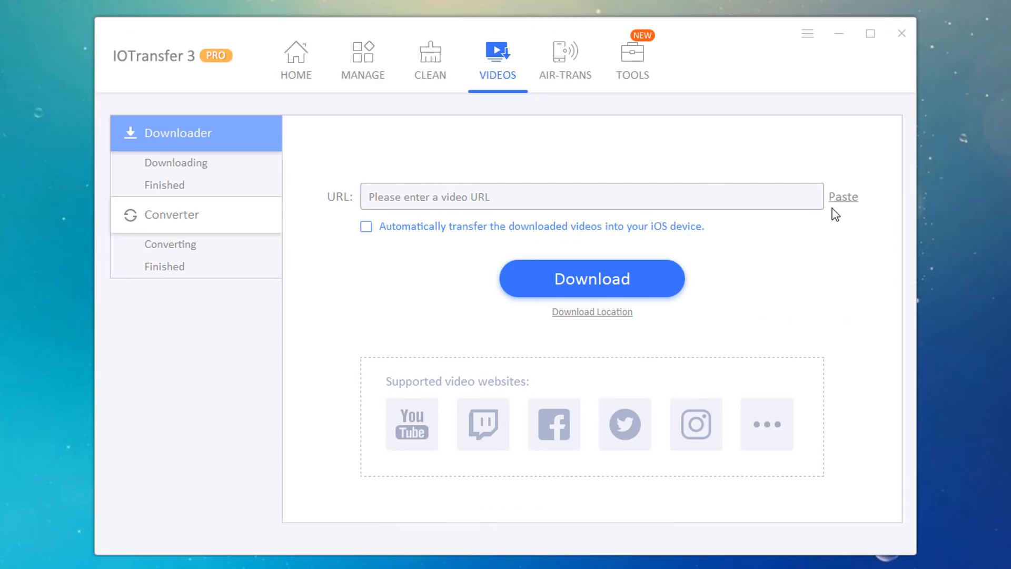
# Paste the Twitter link, download the 51-second clip, and send it to the iPhone
pyautogui.click(843, 197)
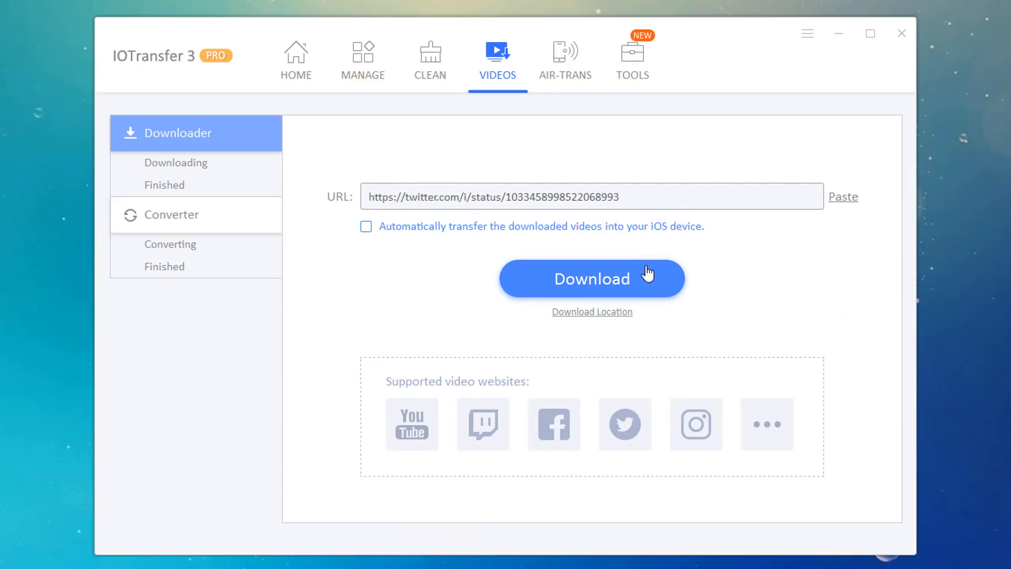
pyautogui.click(590, 279)
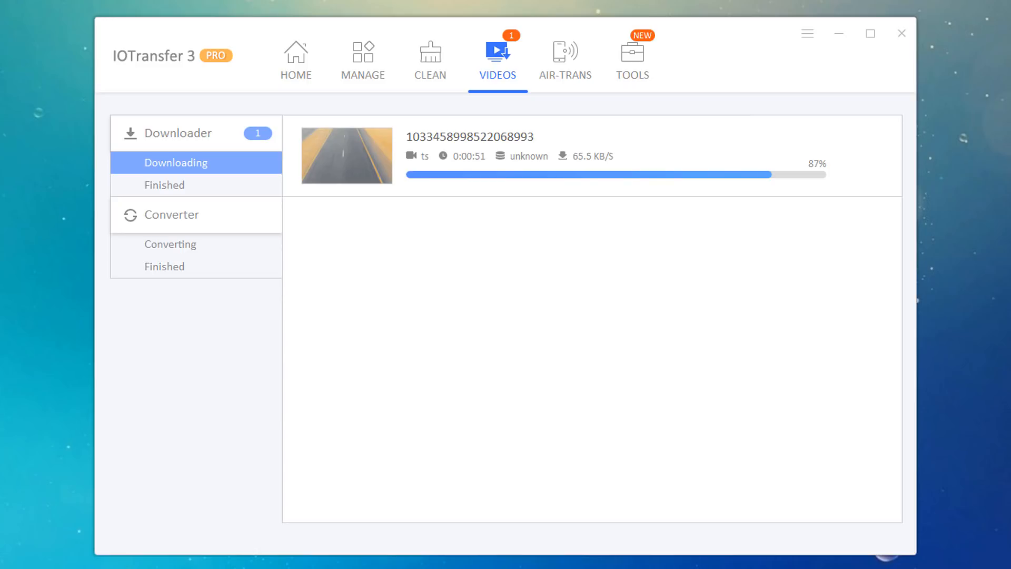
pyautogui.click(164, 185)
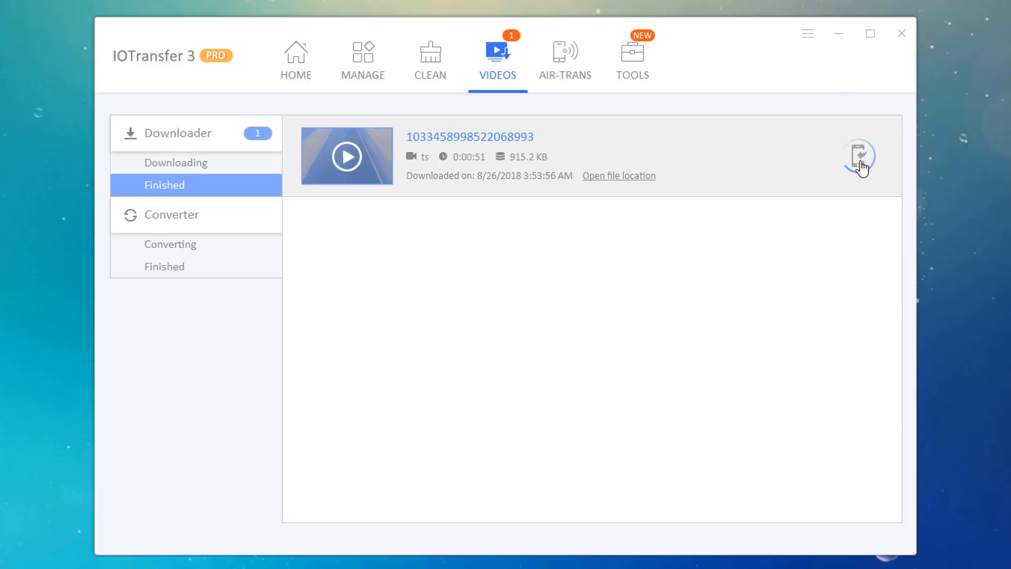
pyautogui.moveTo(859, 156)
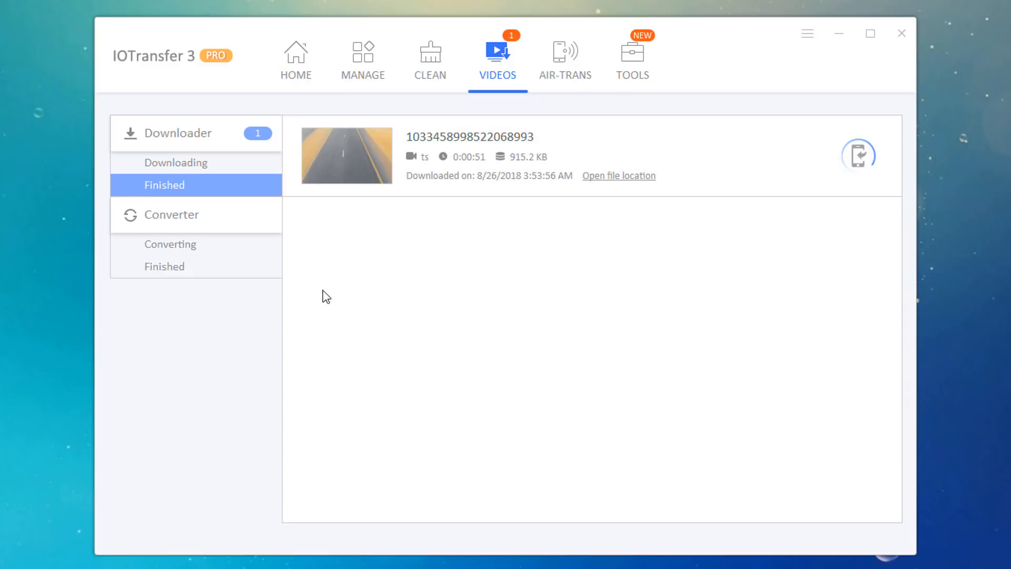
# Select Converter in the VIDEOS sidebar, showing an empty file list with MP4 output
pyautogui.click(172, 214)
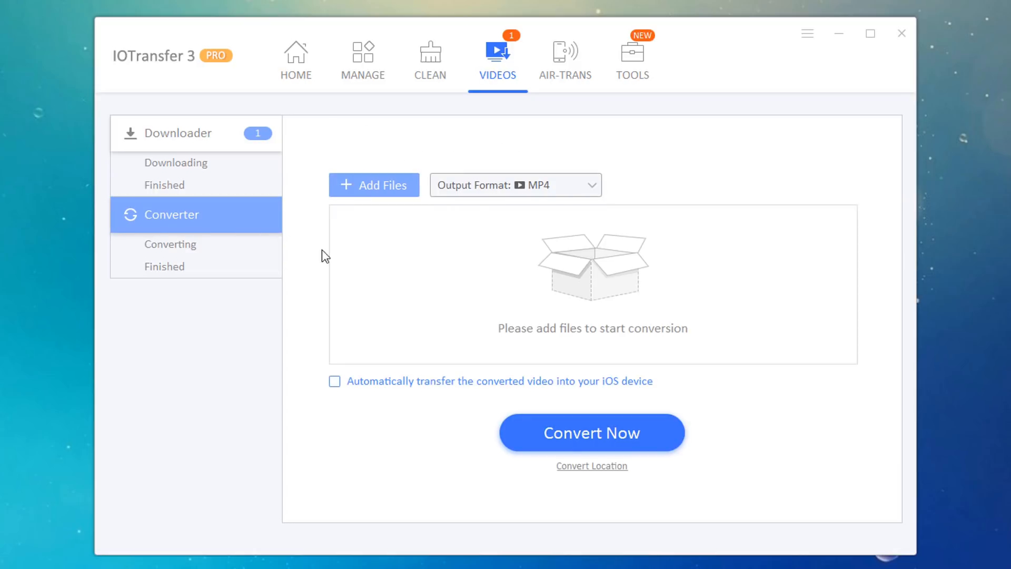
pyautogui.moveTo(500, 284)
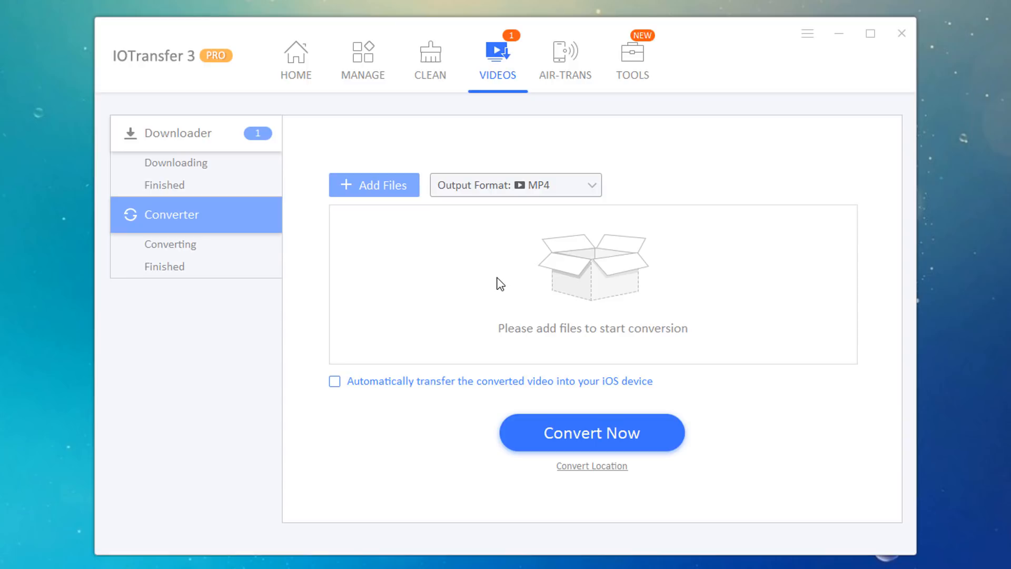
pyautogui.moveTo(456, 211)
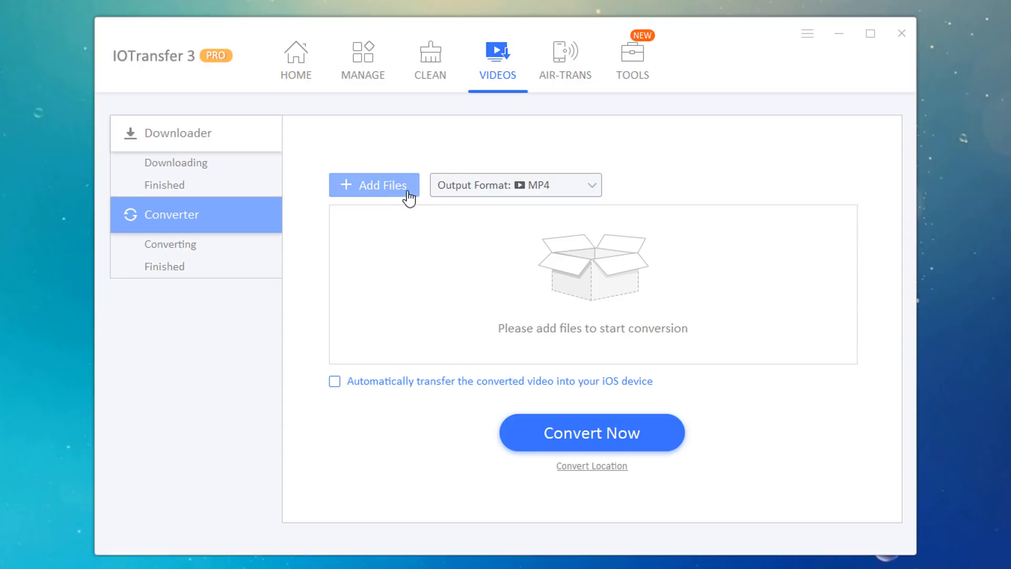
# Add the Macbook - 3576 video (MP4, 13.54 MB) from Downloads > Video to the converter
pyautogui.click(374, 185)
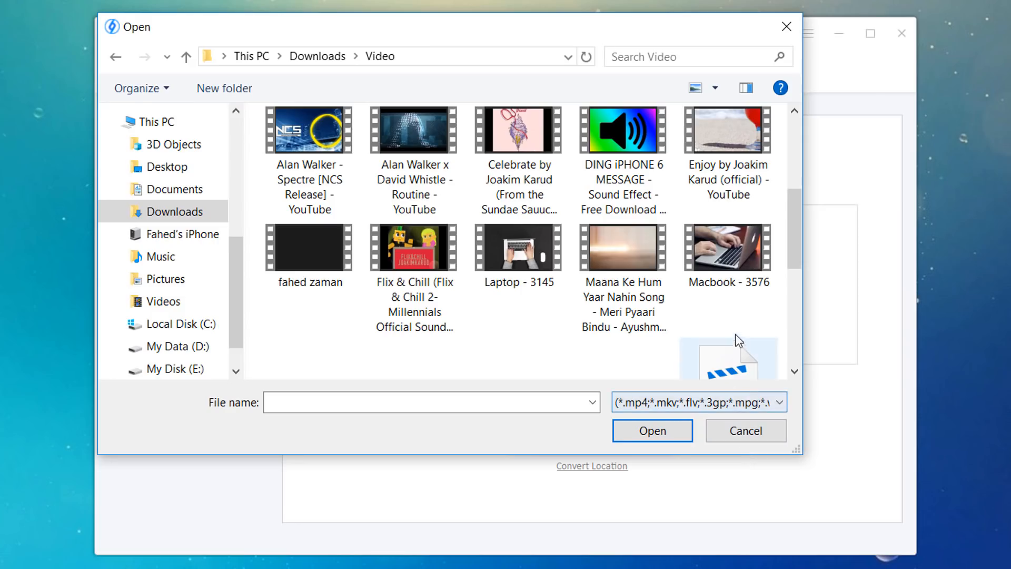
pyautogui.click(727, 248)
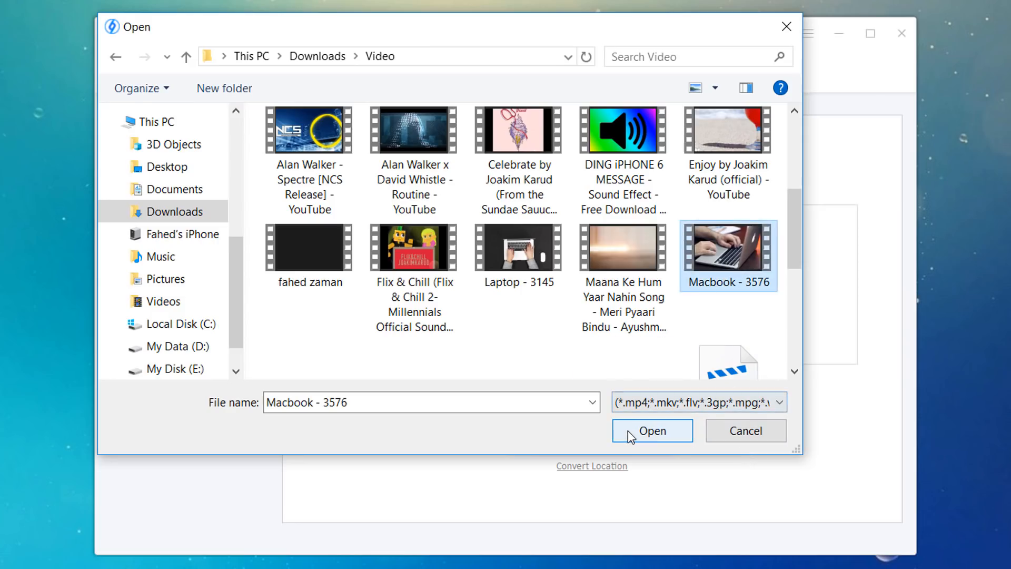
pyautogui.click(652, 430)
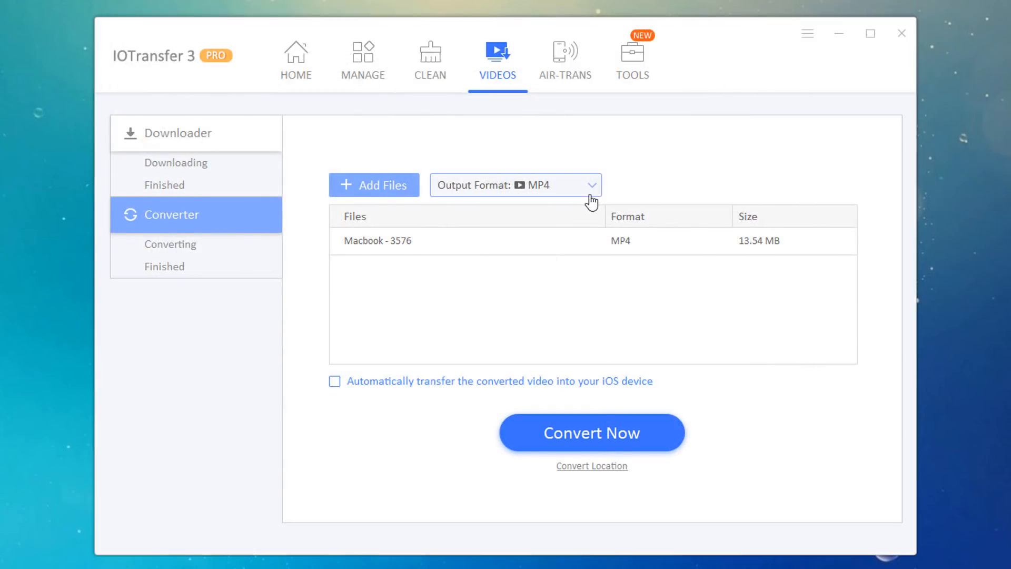
# Keep MP4 as the output format and convert Macbook - 3576 into a 5.76 MB MP4
pyautogui.click(515, 185)
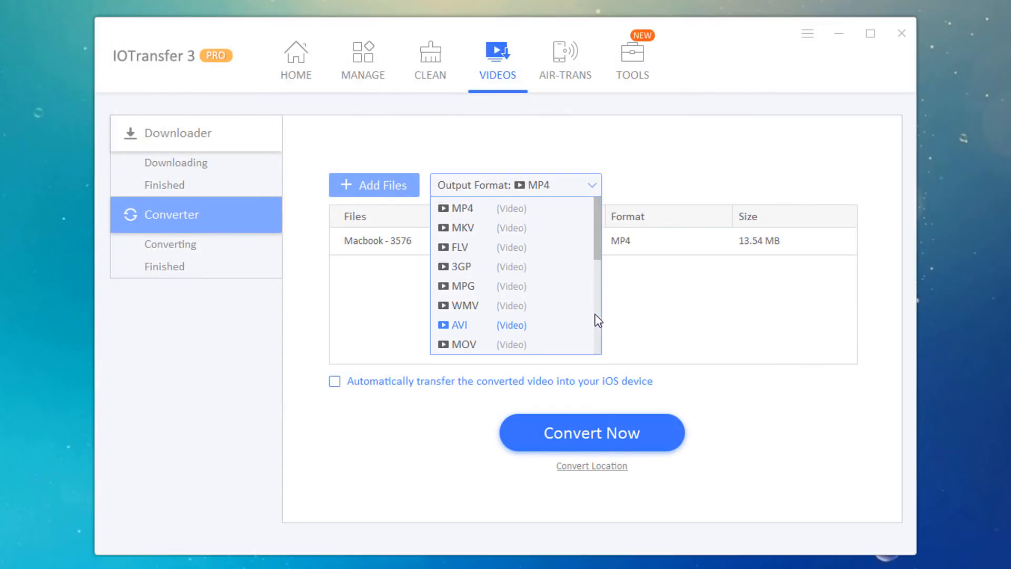
pyautogui.scroll(-3)
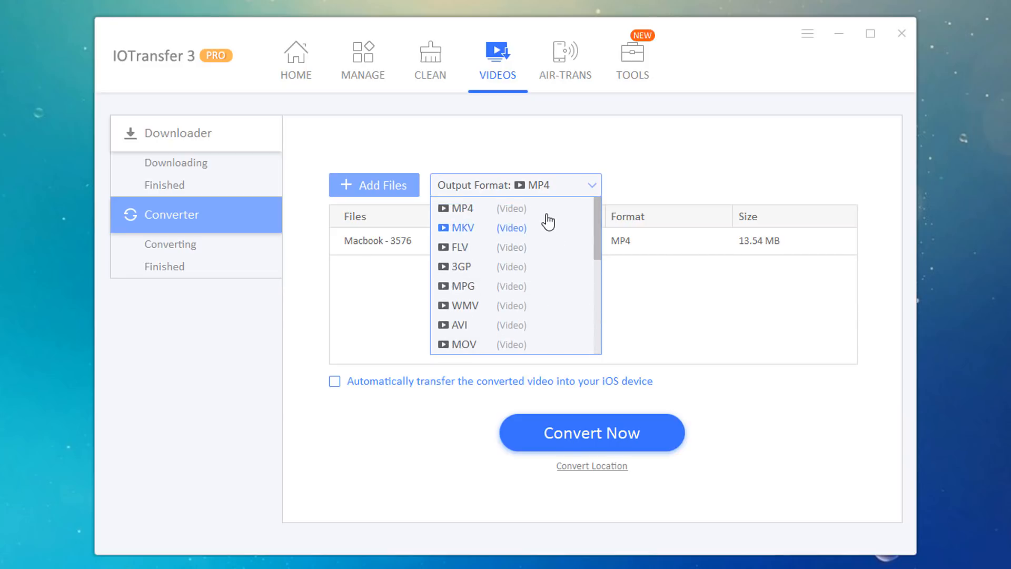
pyautogui.click(514, 184)
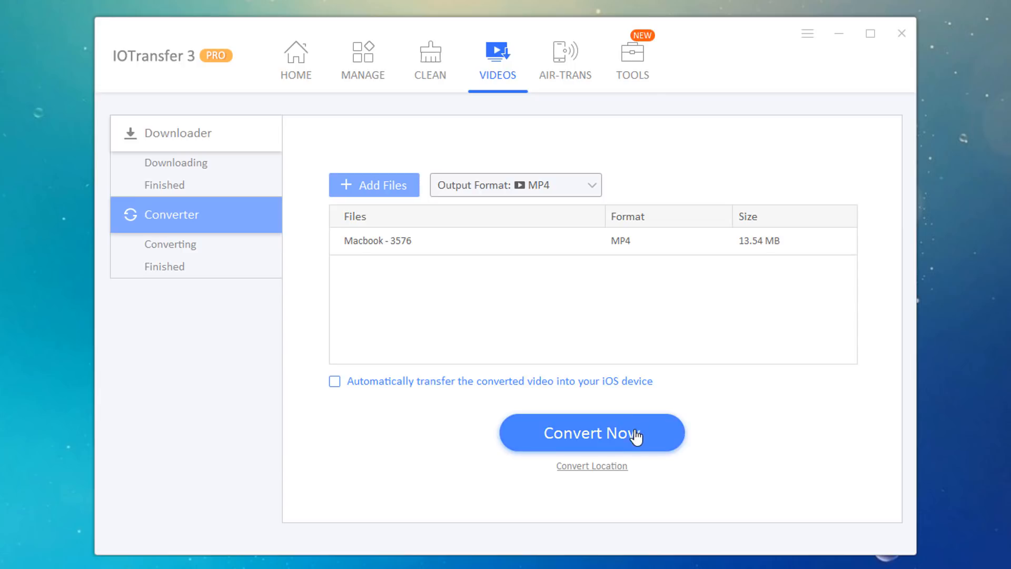
pyautogui.click(591, 432)
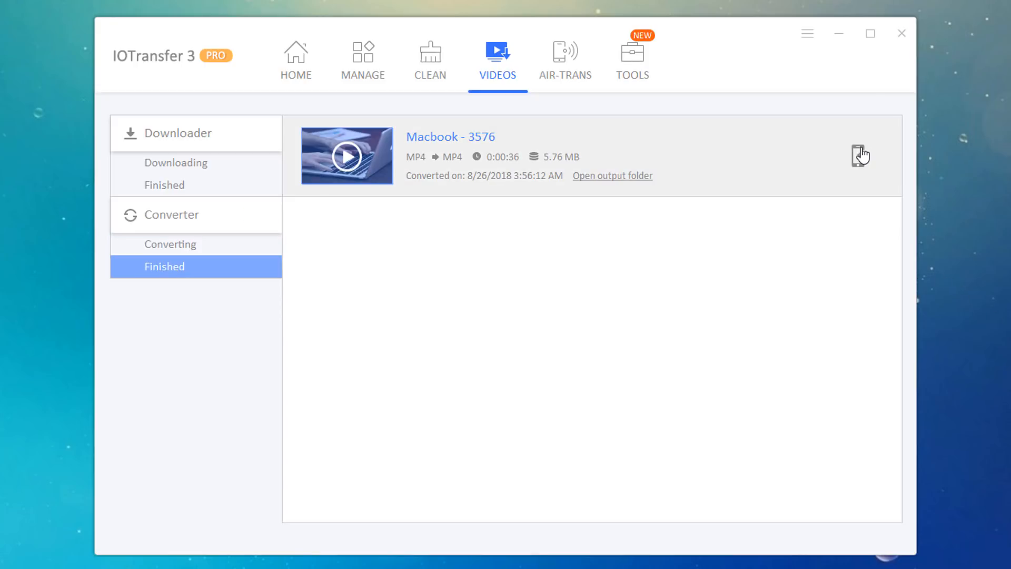
pyautogui.moveTo(860, 156)
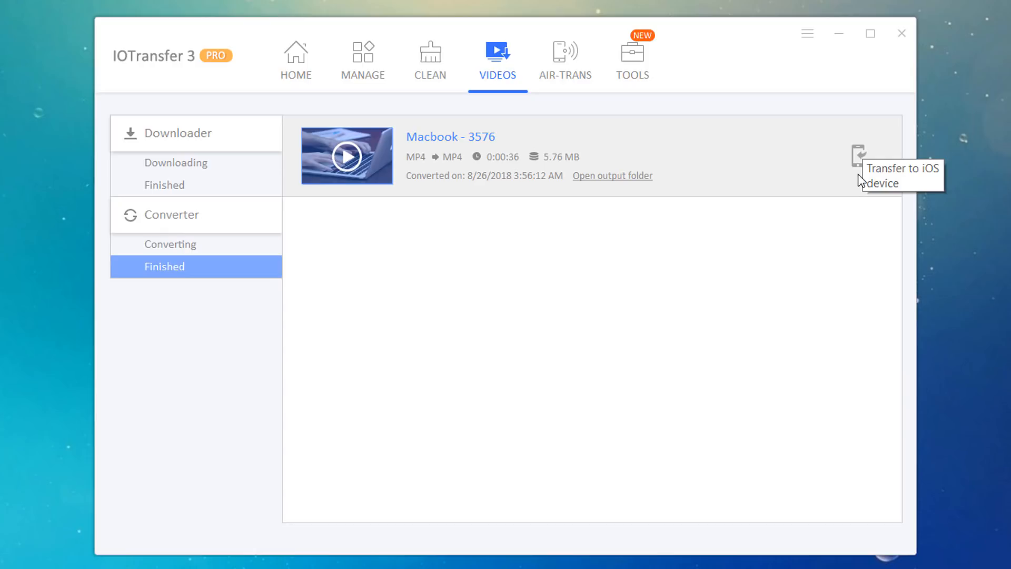
pyautogui.moveTo(863, 181)
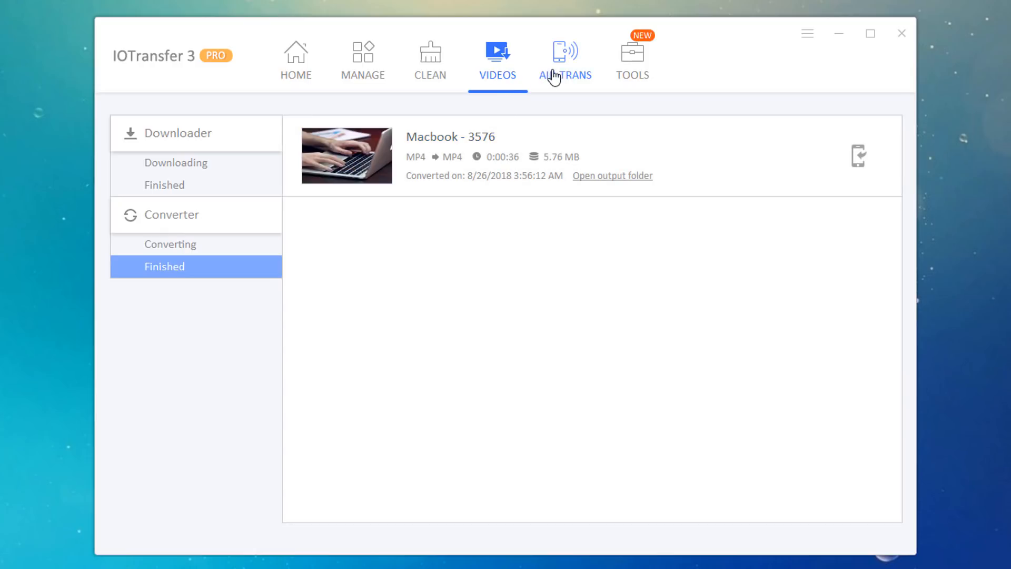
# Connect the found iPhone through Air-Trans and allow the connection on the phone
pyautogui.click(564, 58)
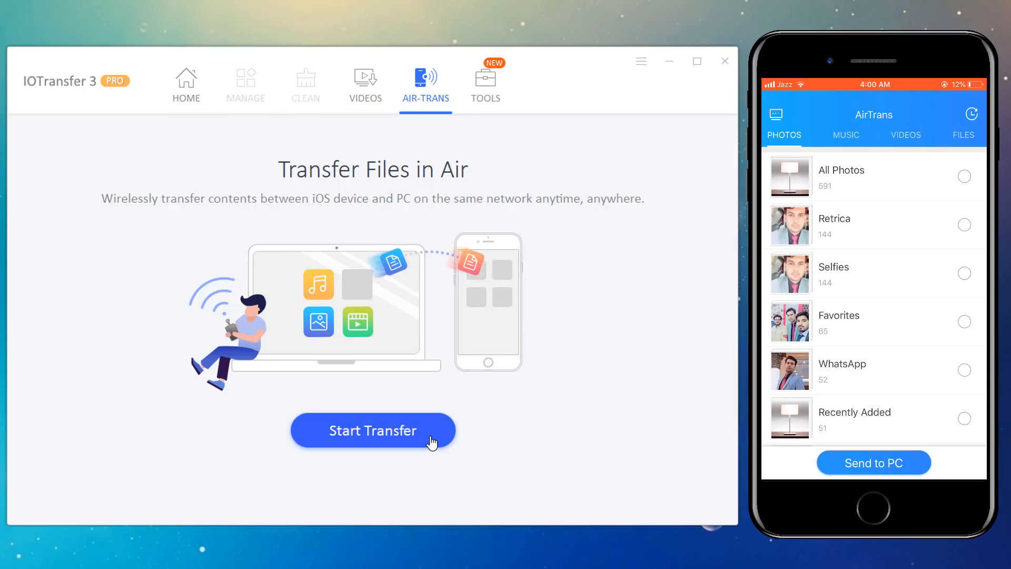
pyautogui.click(373, 431)
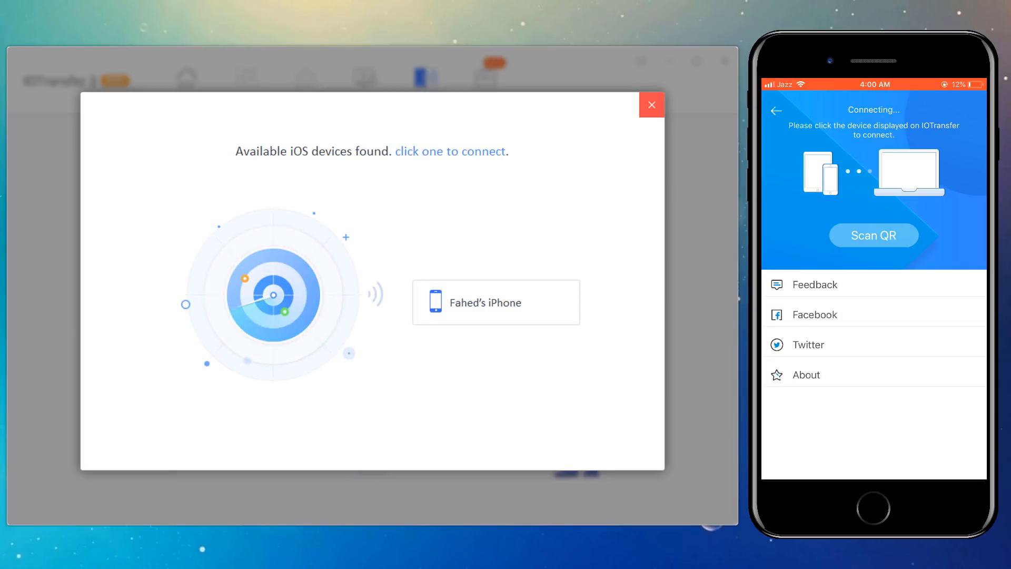
pyautogui.click(495, 302)
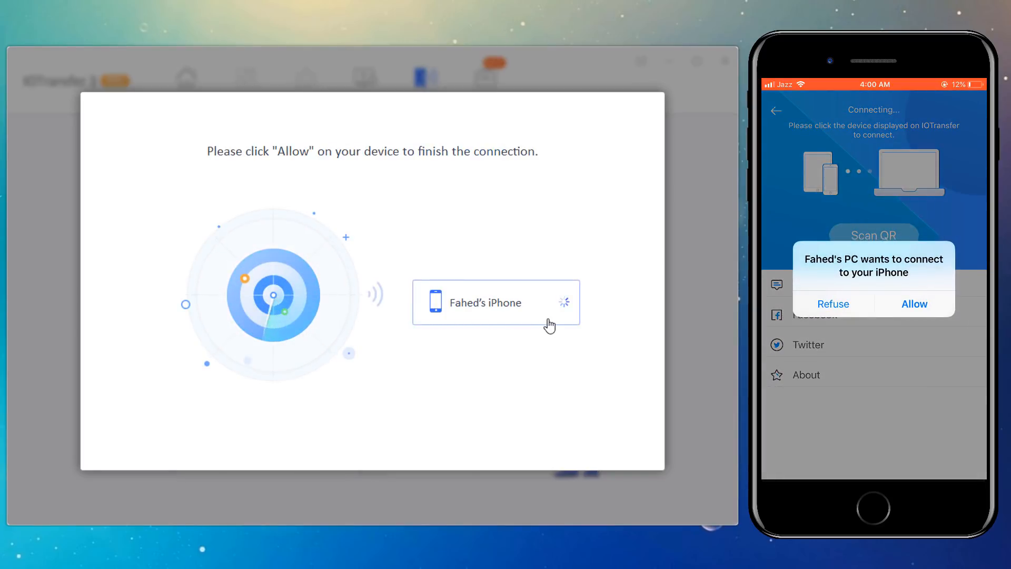
pyautogui.click(914, 304)
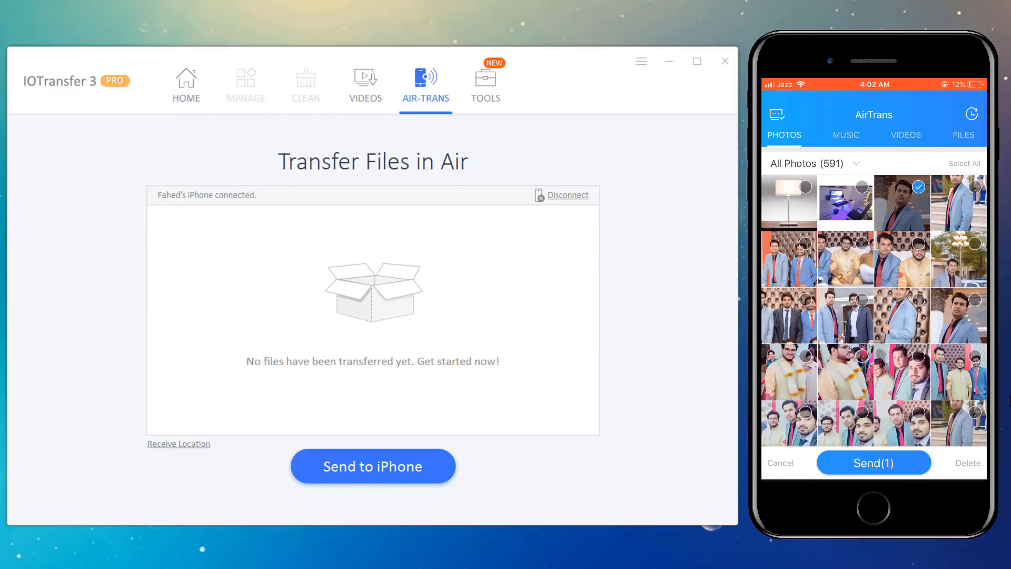
# Select photos on the iPhone, send them to the PC, and dismiss the warning
pyautogui.click(958, 201)
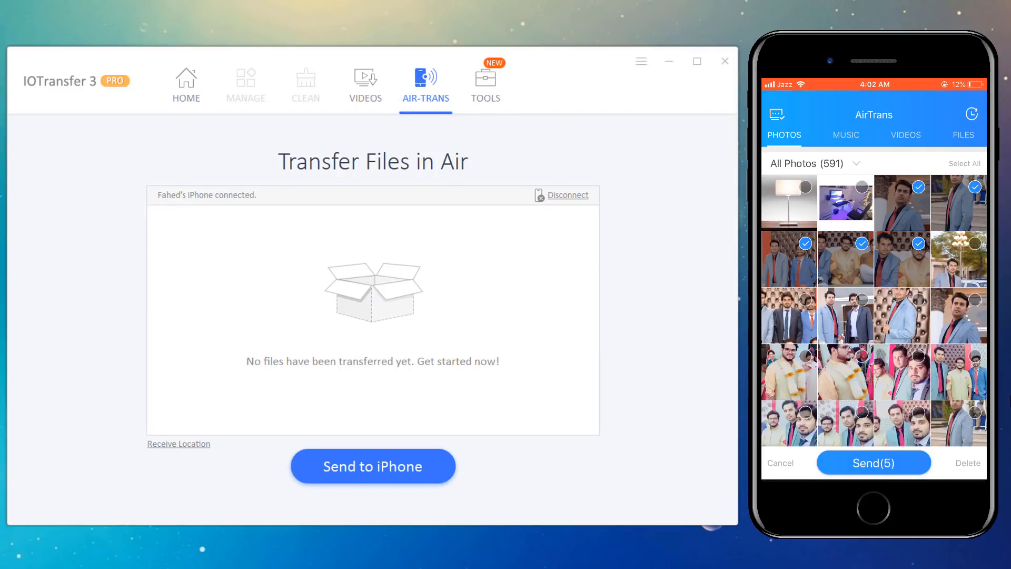
pyautogui.click(873, 461)
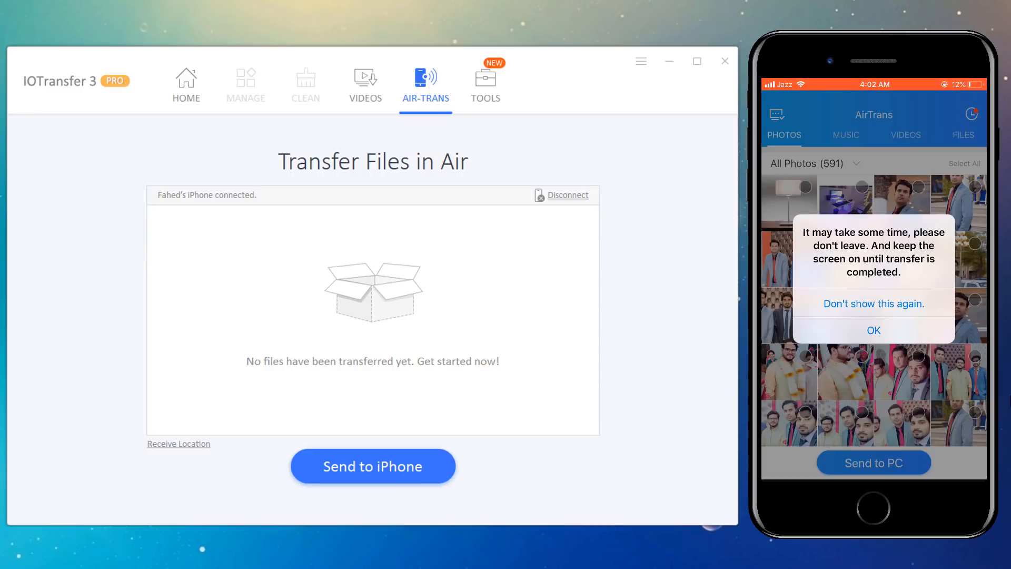
pyautogui.click(874, 330)
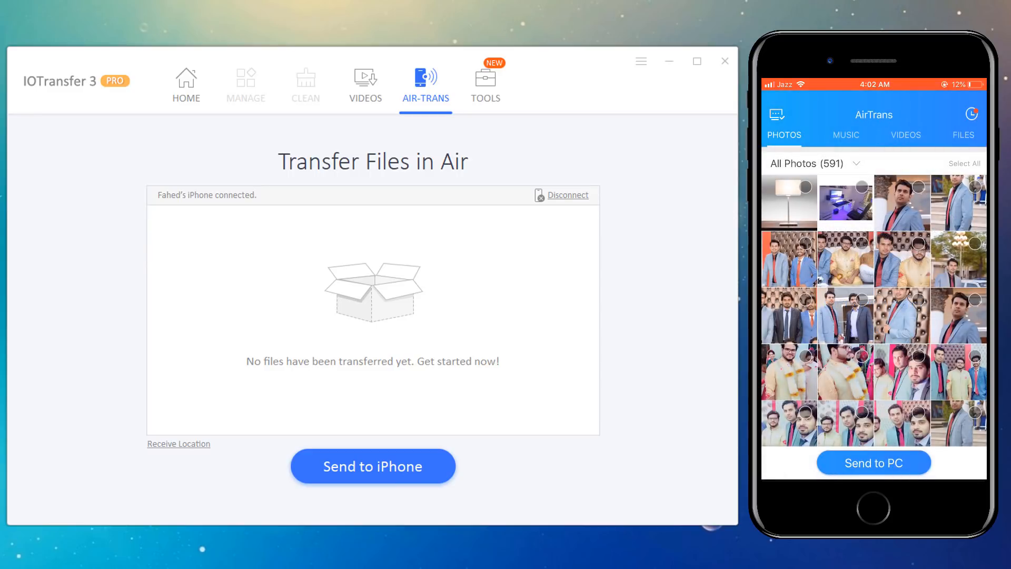
pyautogui.click(873, 462)
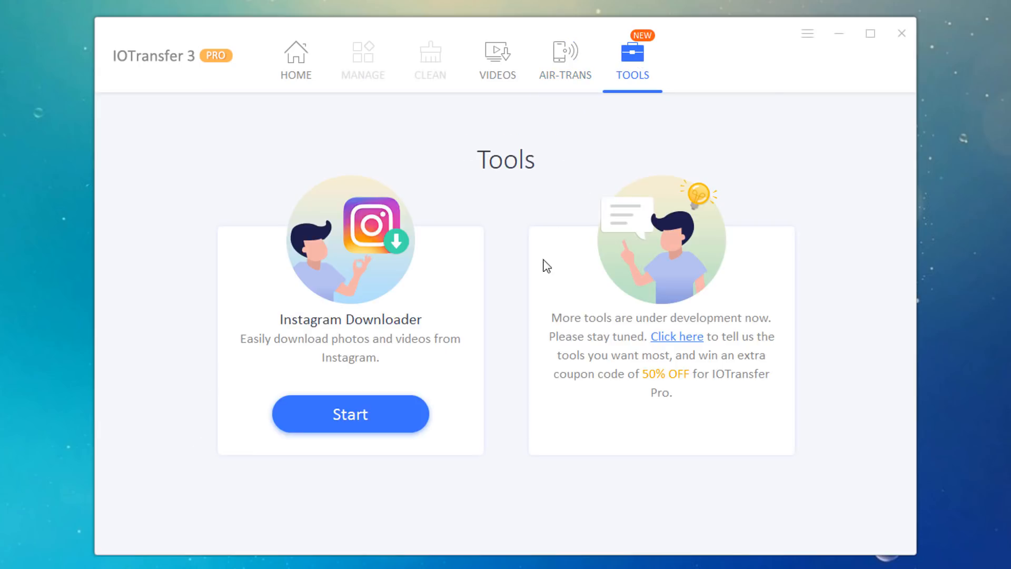
pyautogui.moveTo(341, 360)
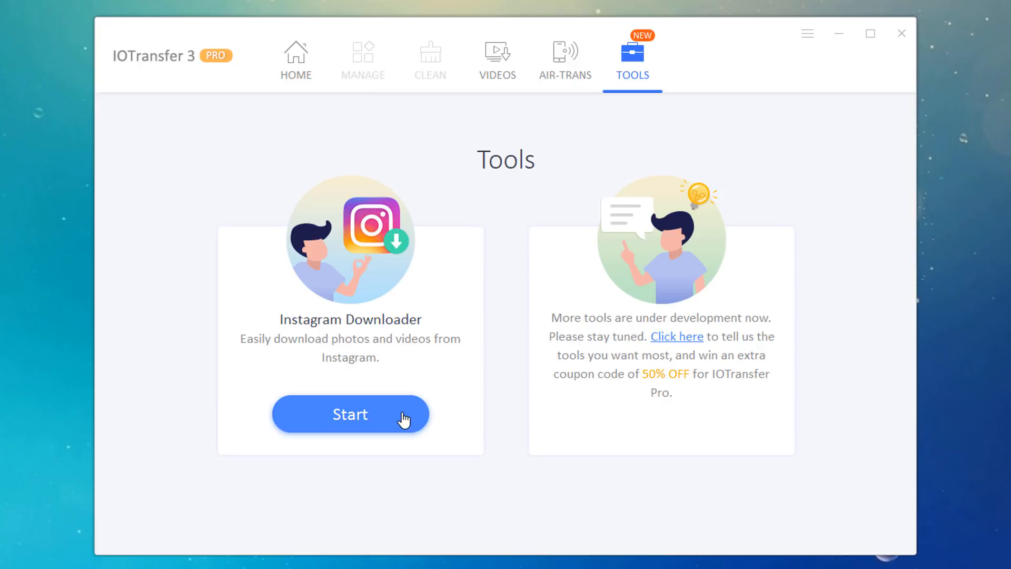
# Launch the Instagram Downloader from Tools and focus its empty post URL field
pyautogui.click(350, 414)
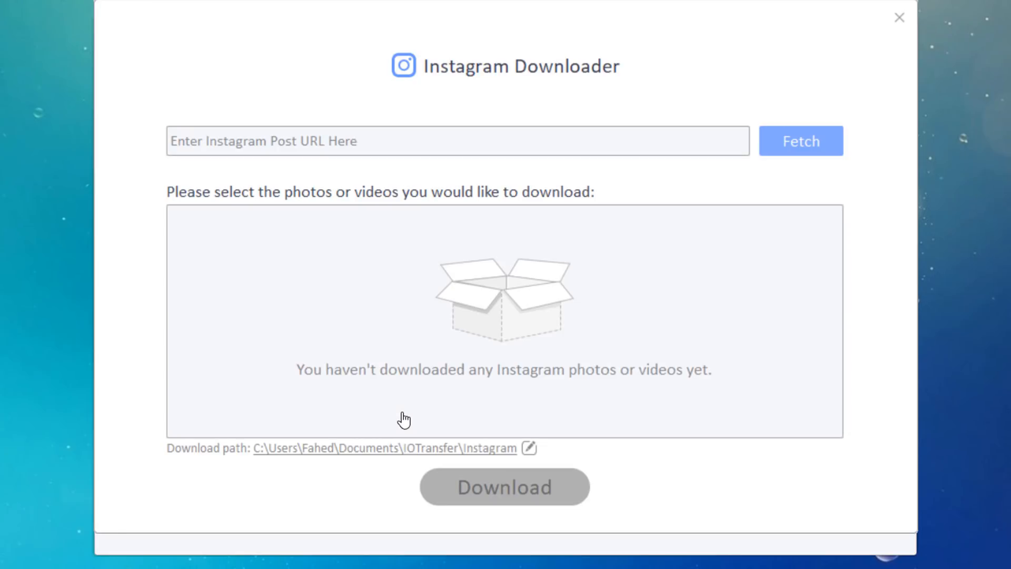
pyautogui.click(457, 140)
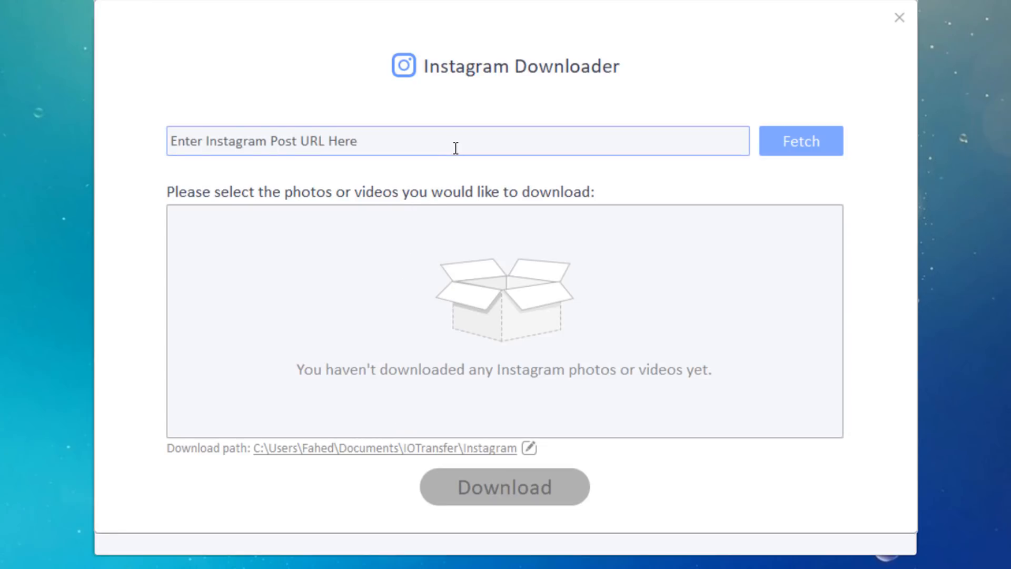